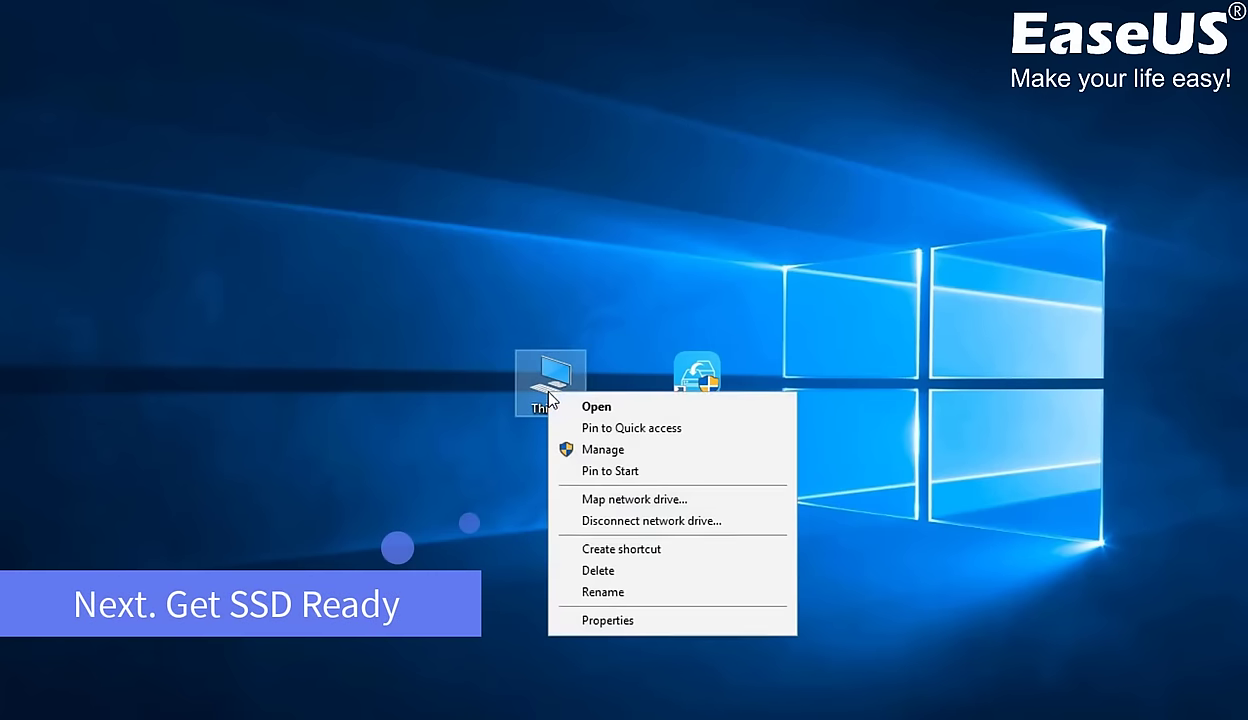
# Open Disk Management, skip initialization, and confirm Disk 1 (931.51 GB) uses MBR
pyautogui.click(603, 463)
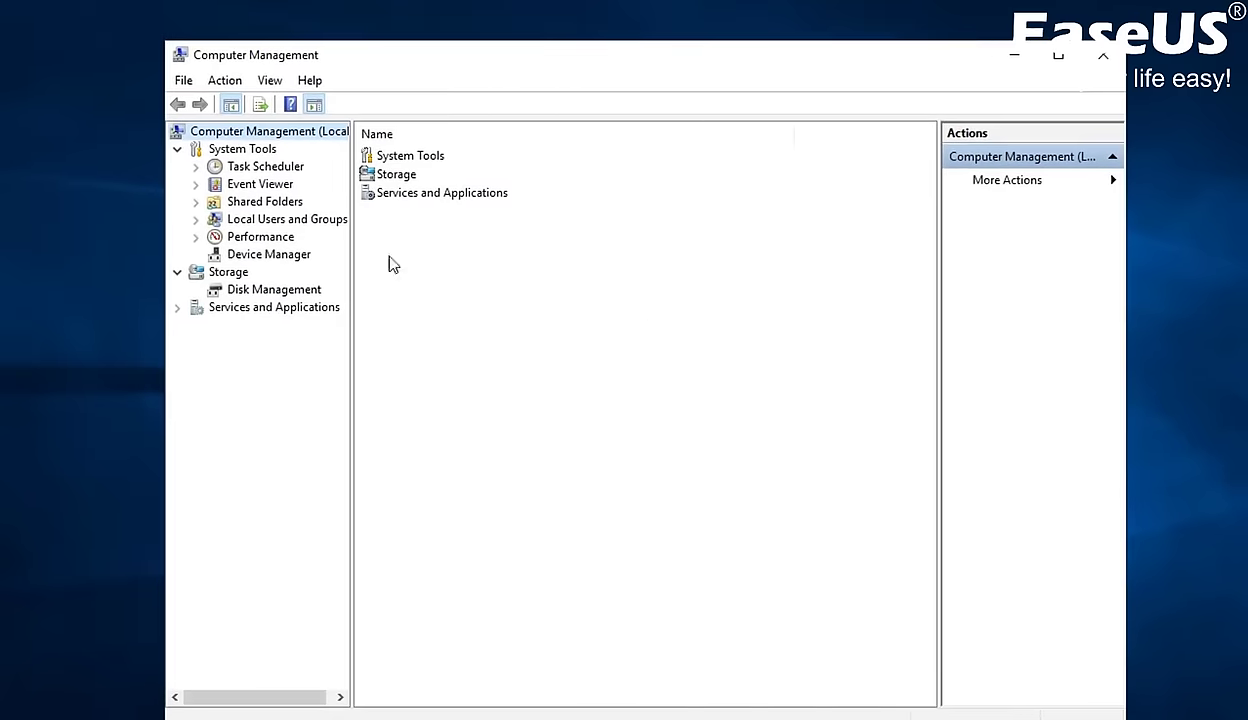
pyautogui.moveTo(463, 338)
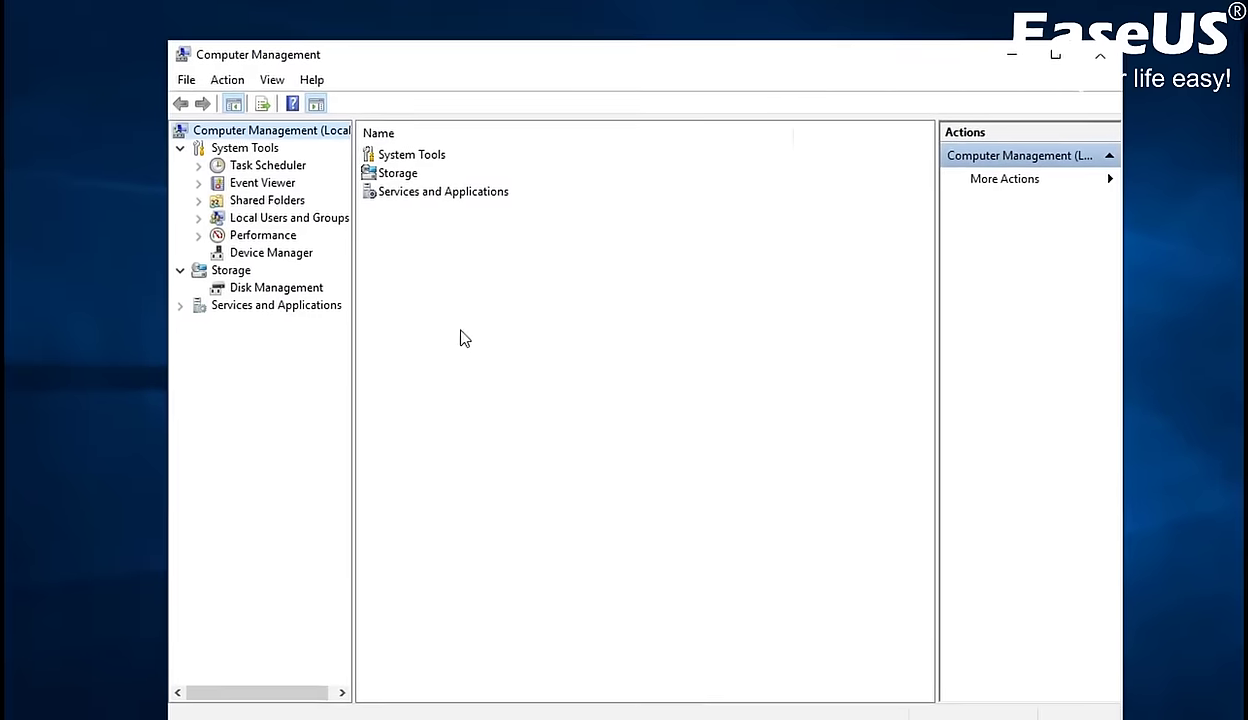
pyautogui.click(276, 287)
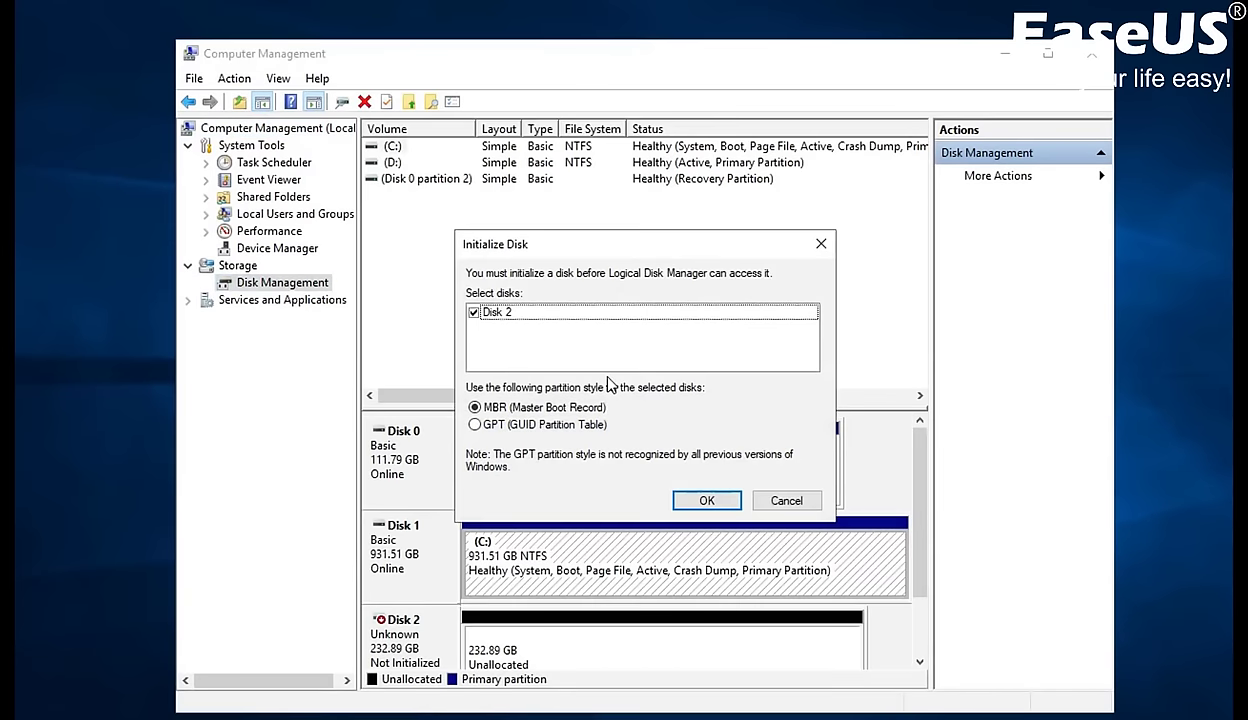
pyautogui.moveTo(630, 350)
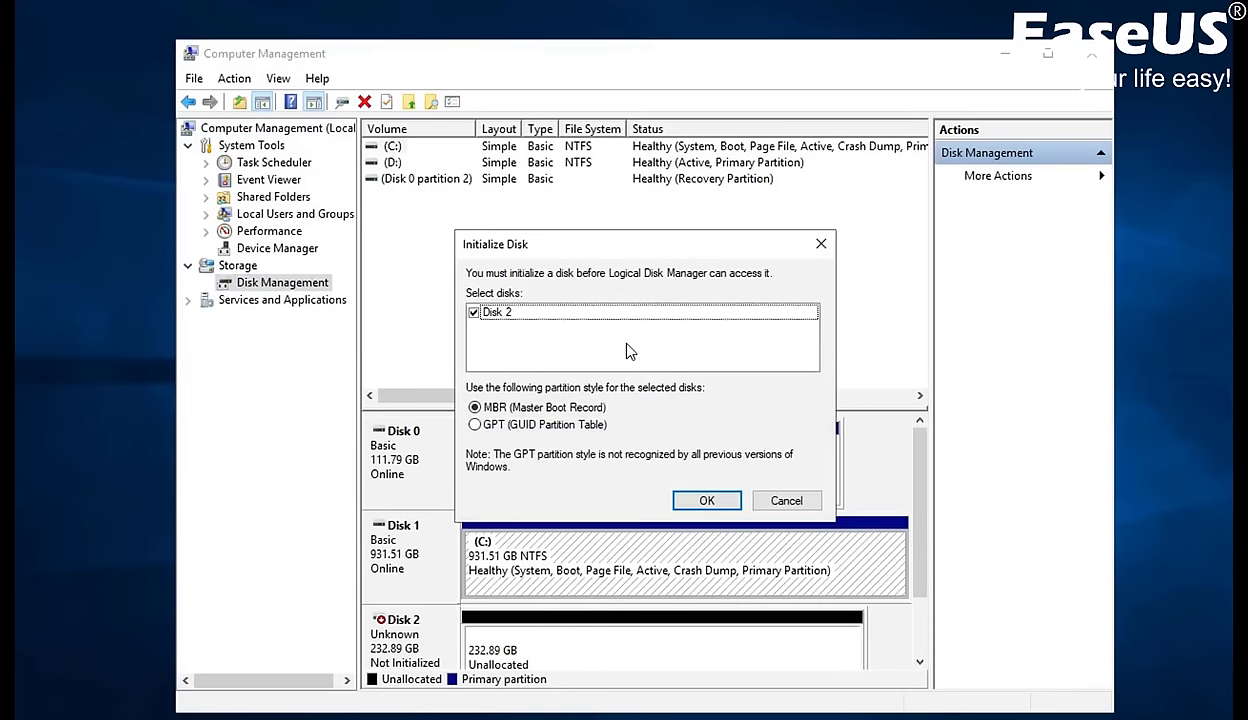
pyautogui.click(707, 500)
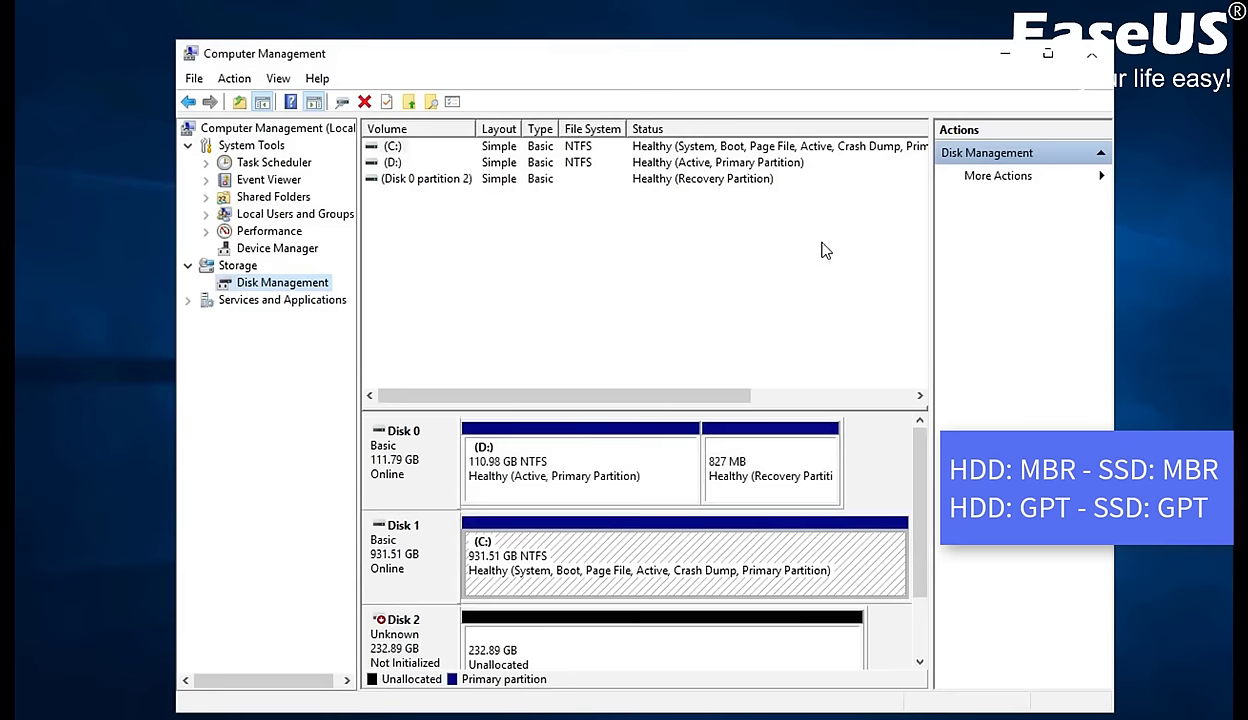
pyautogui.moveTo(408, 581)
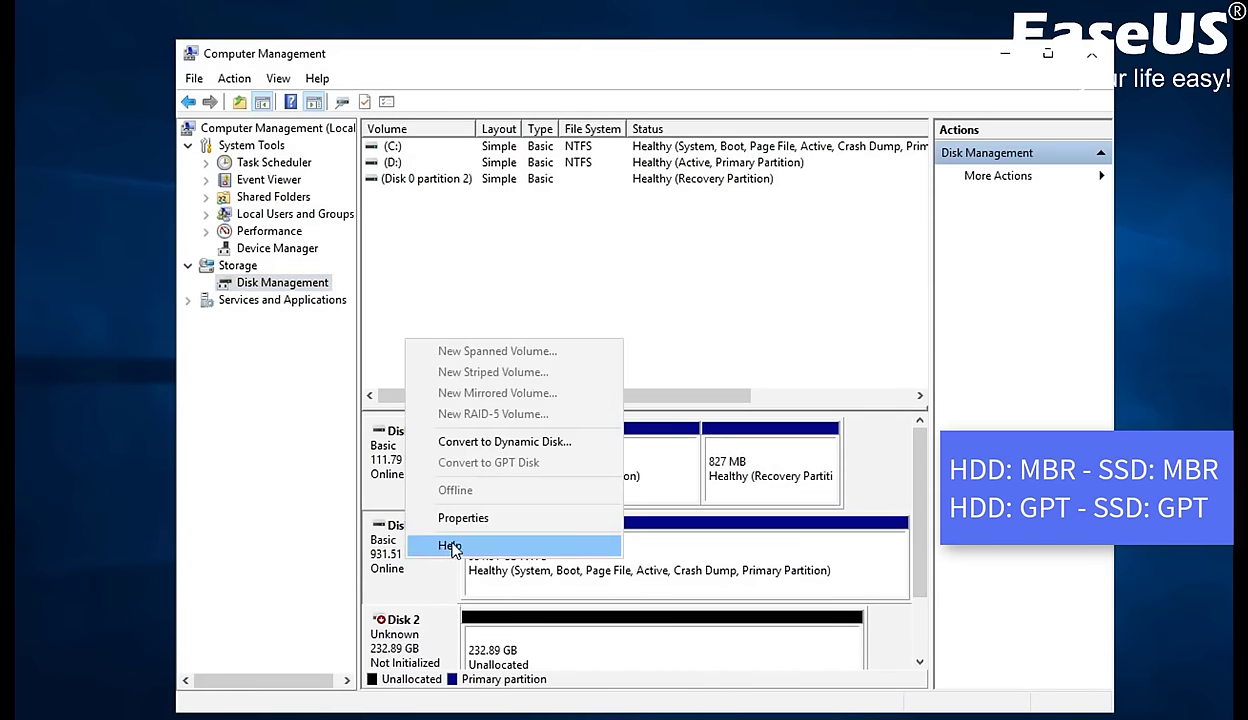
pyautogui.click(463, 517)
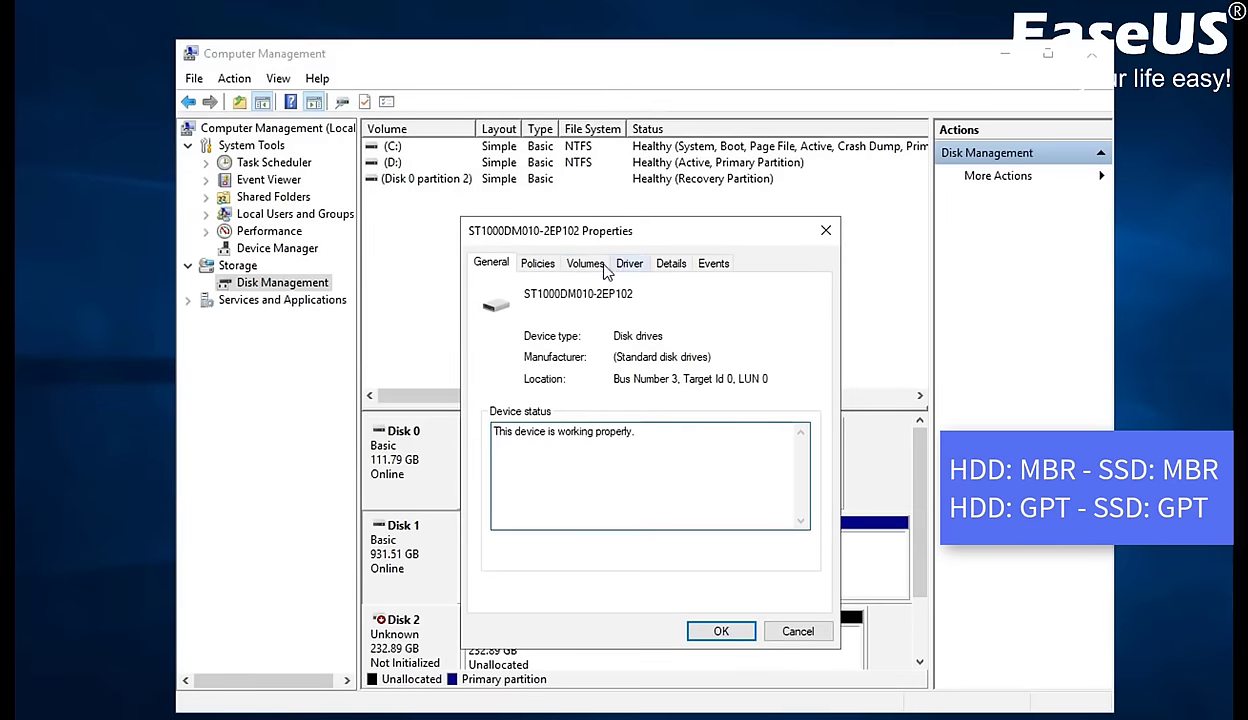
pyautogui.click(585, 262)
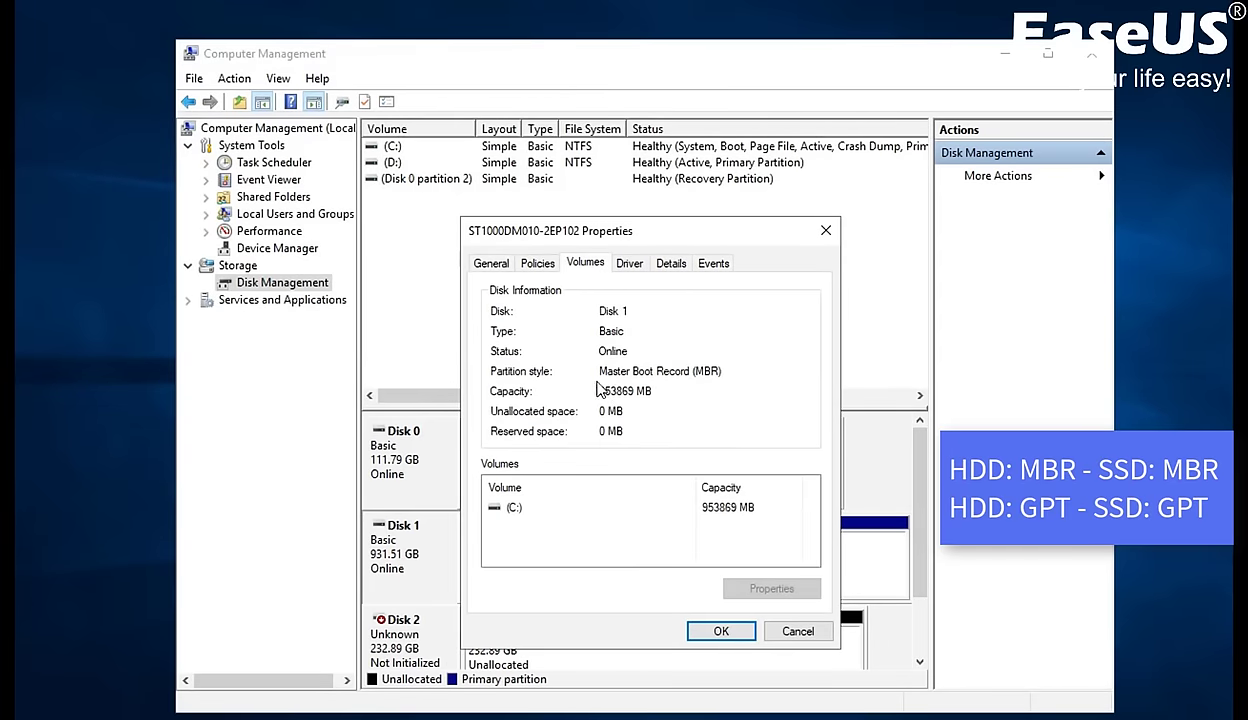
pyautogui.moveTo(723, 388)
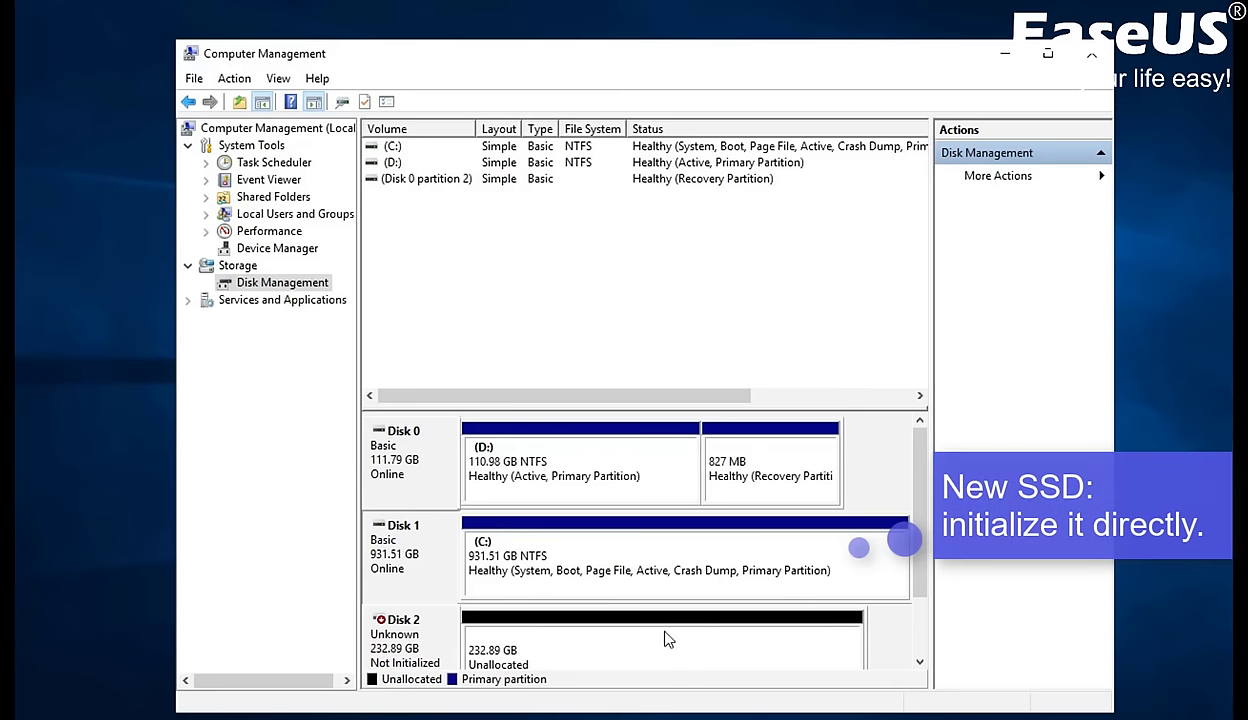
# Initialize Disk 2 (232.89 GB) as a Master Boot Record disk
pyautogui.scroll(-3)
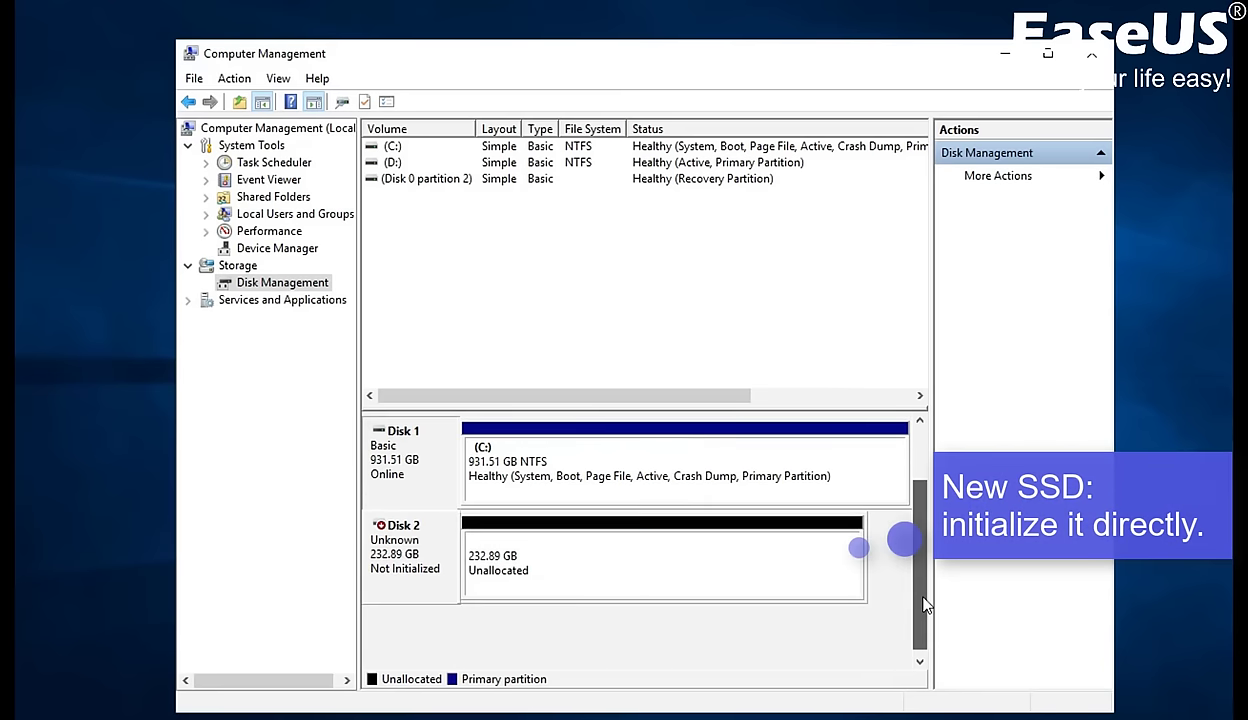
pyautogui.rightClick(405, 545)
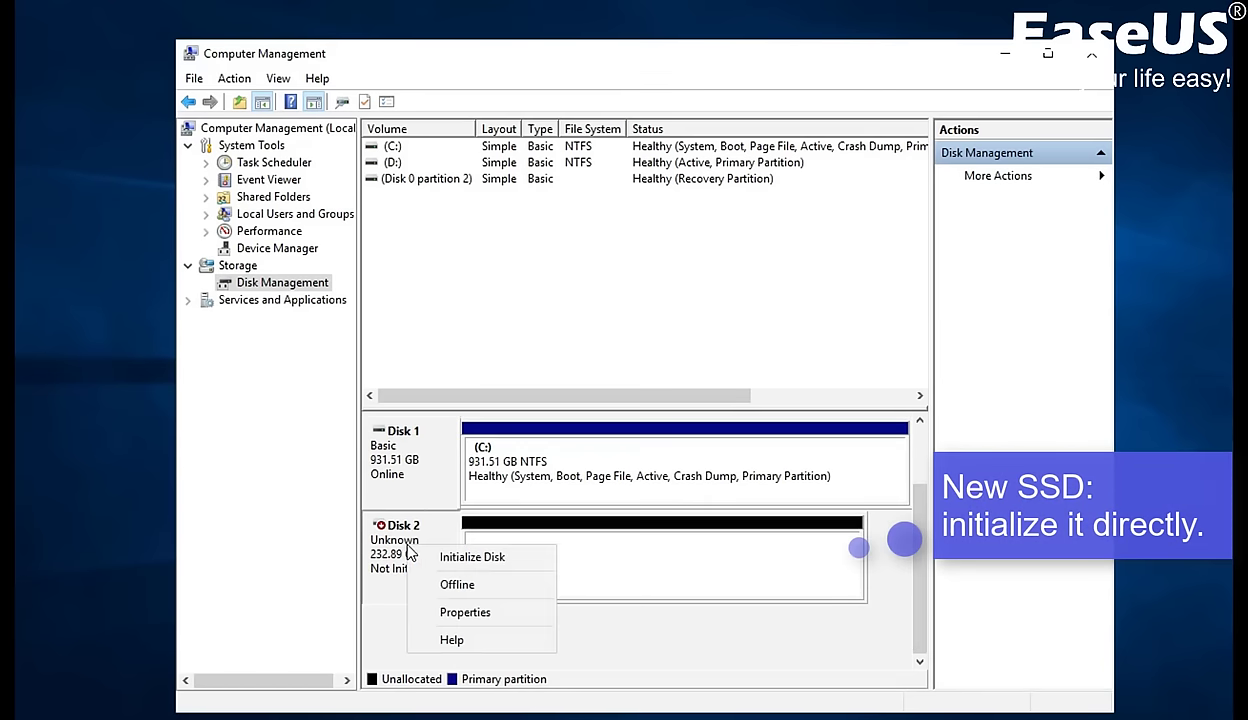
pyautogui.moveTo(472, 557)
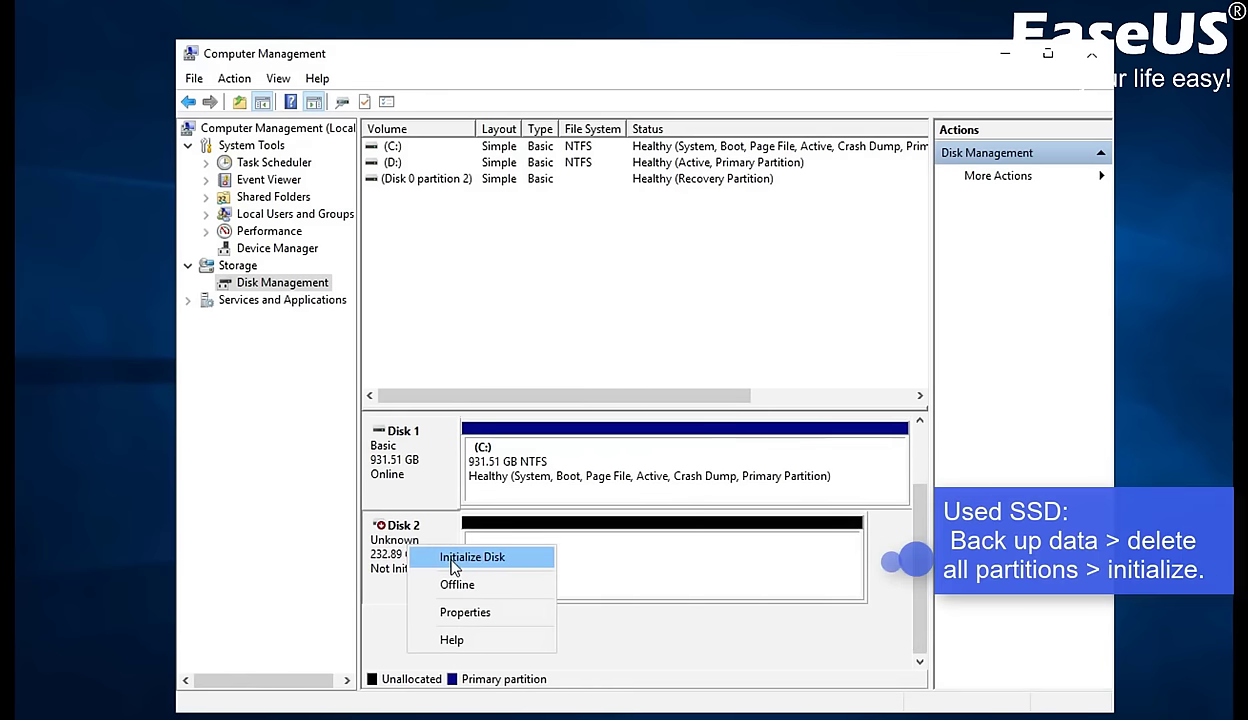
pyautogui.click(471, 557)
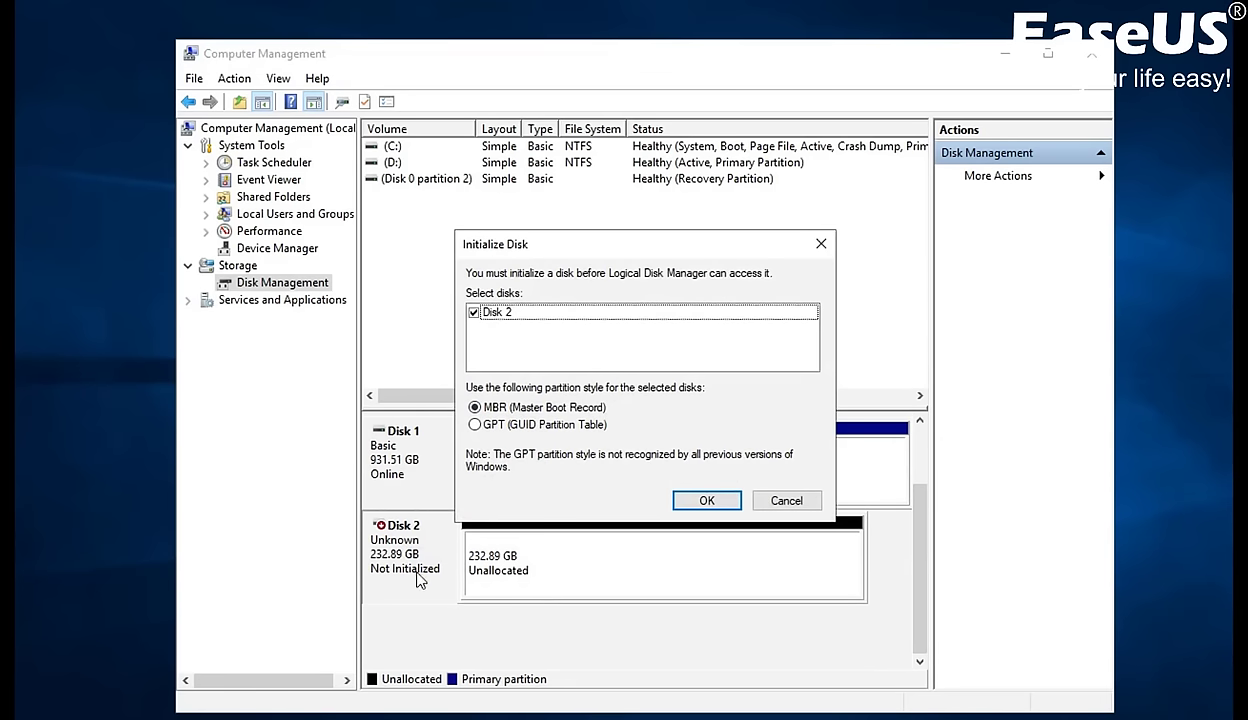
pyautogui.moveTo(700, 467)
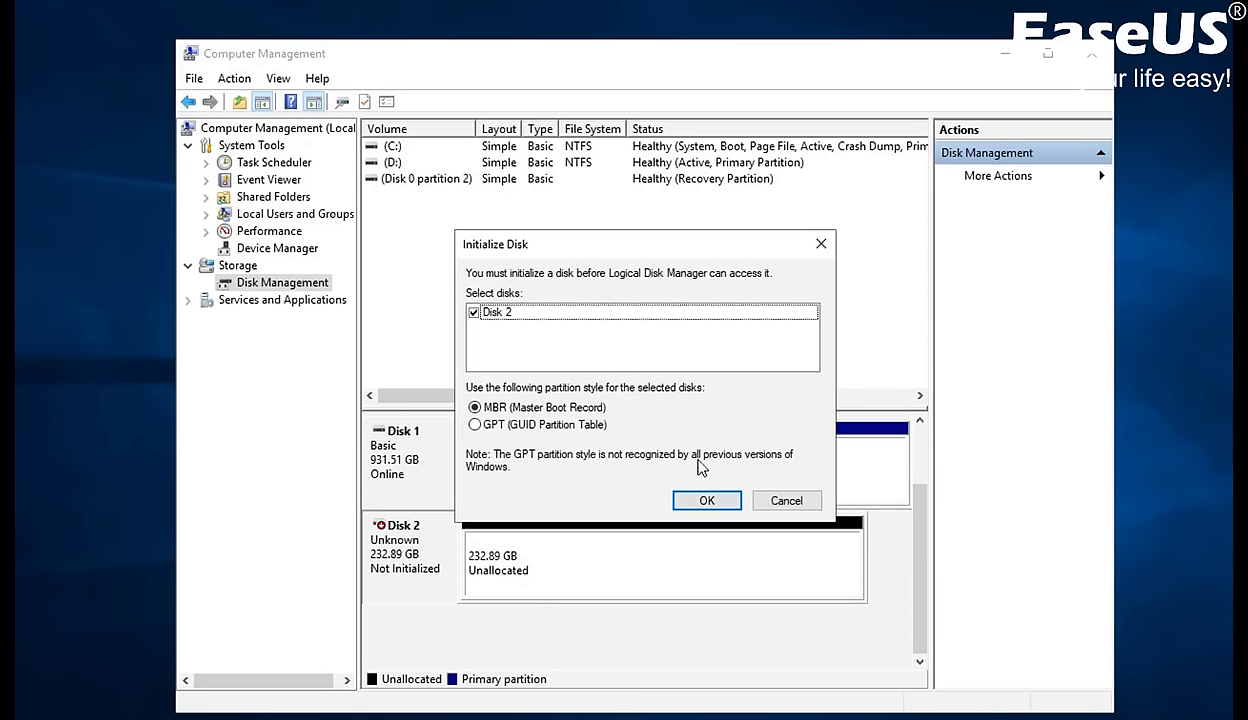
pyautogui.click(707, 500)
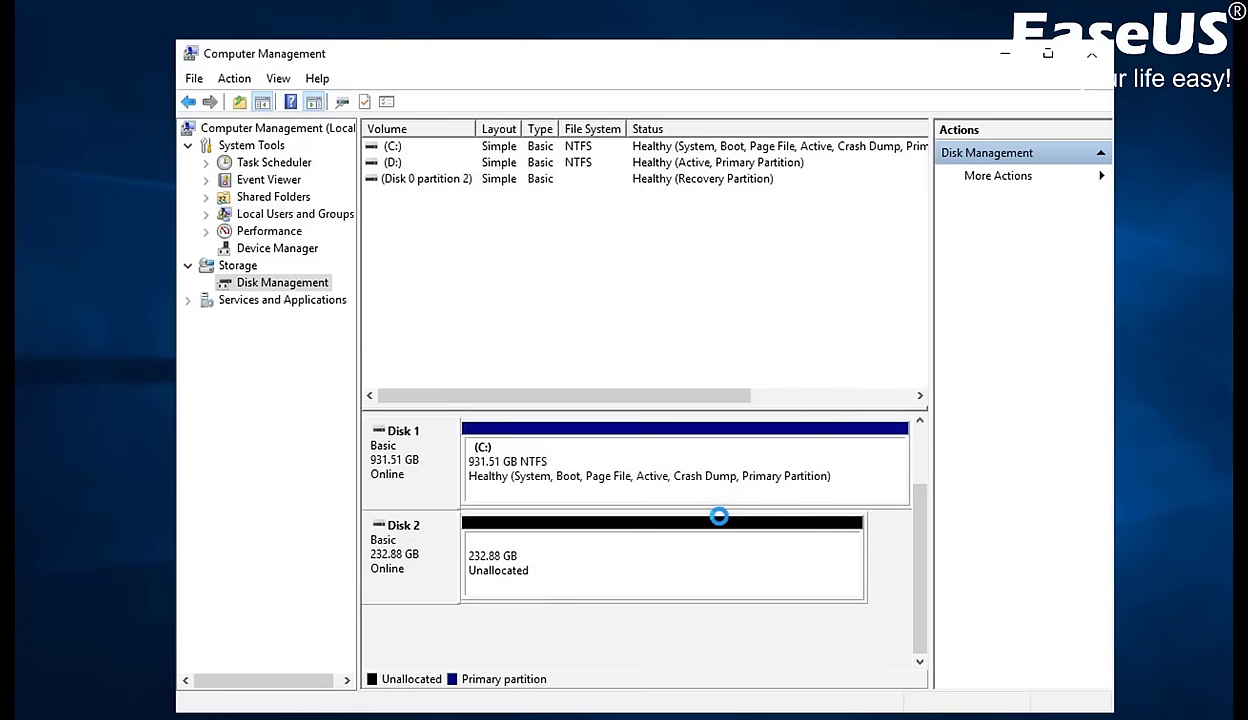
pyautogui.moveTo(706, 510)
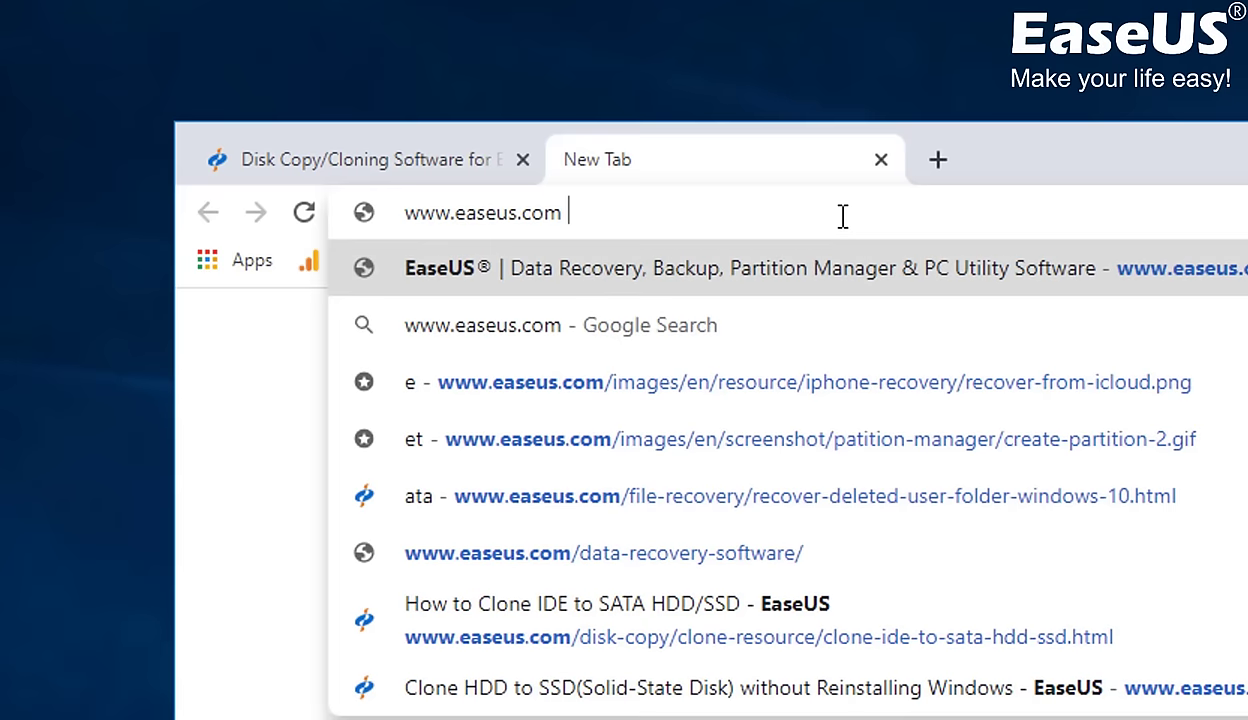
pyautogui.moveTo(630, 215)
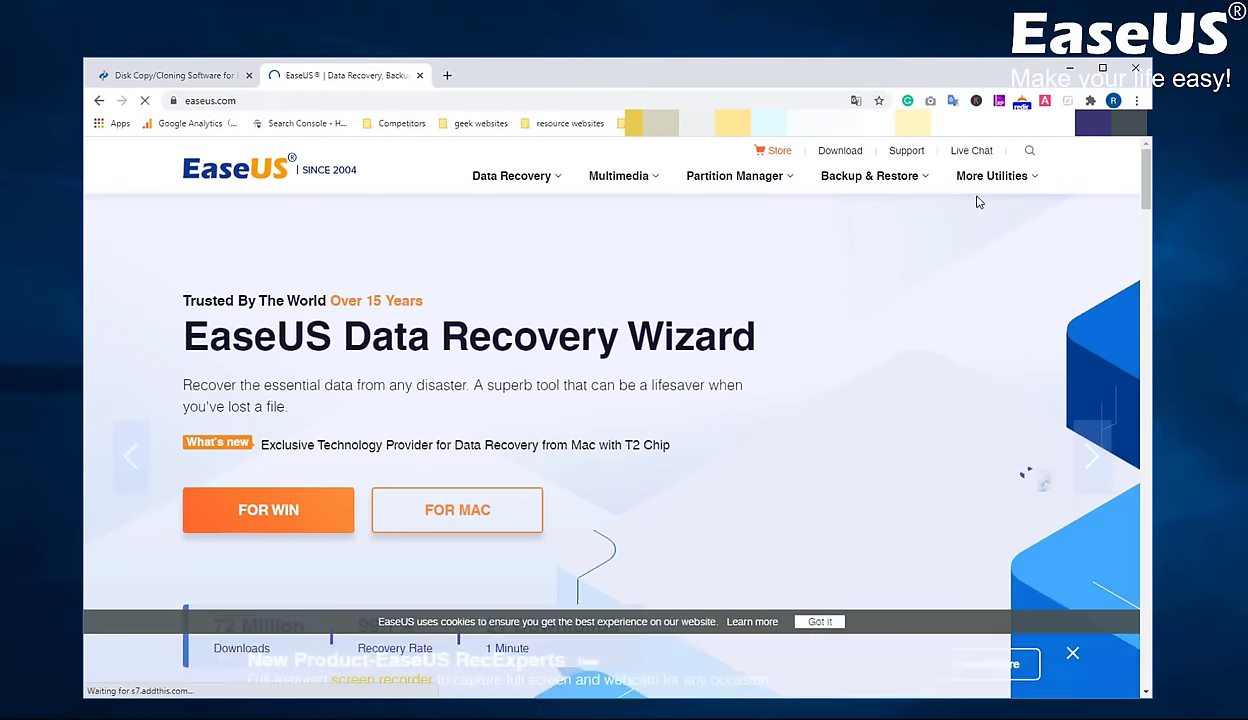
# Download the EaseUS Disk Copy Pro free trial from the More Utilities menu
pyautogui.click(992, 175)
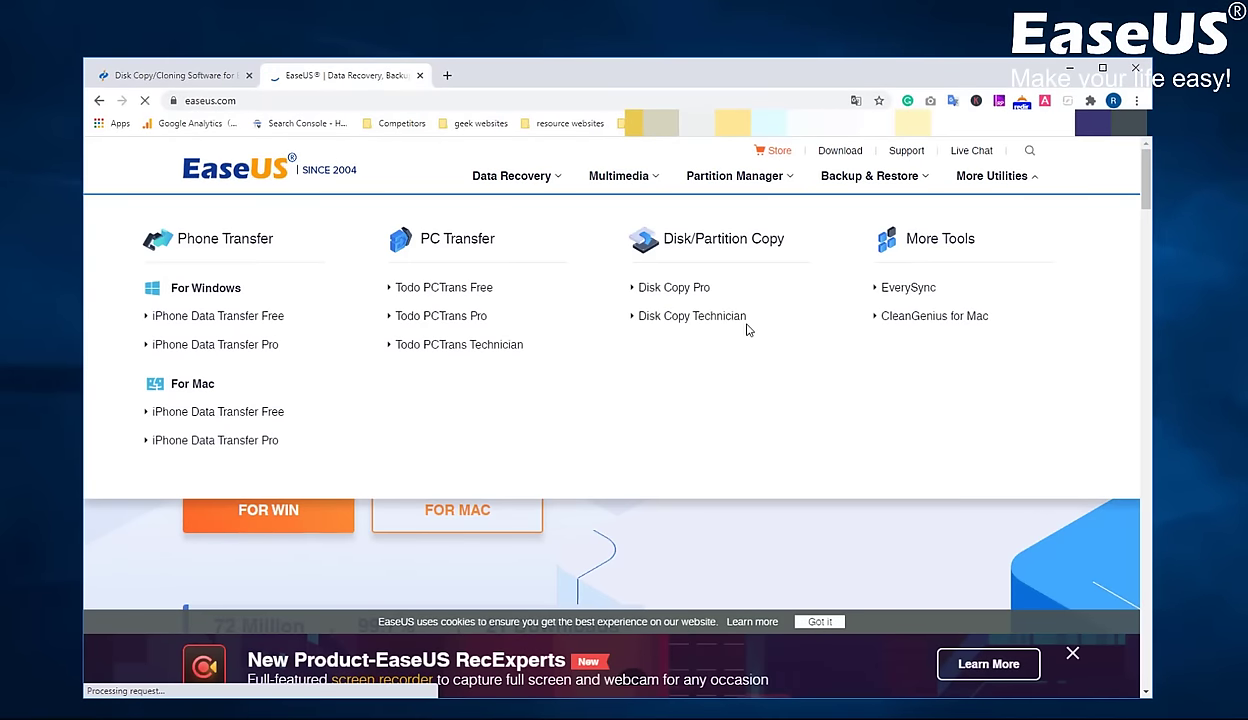
pyautogui.click(672, 287)
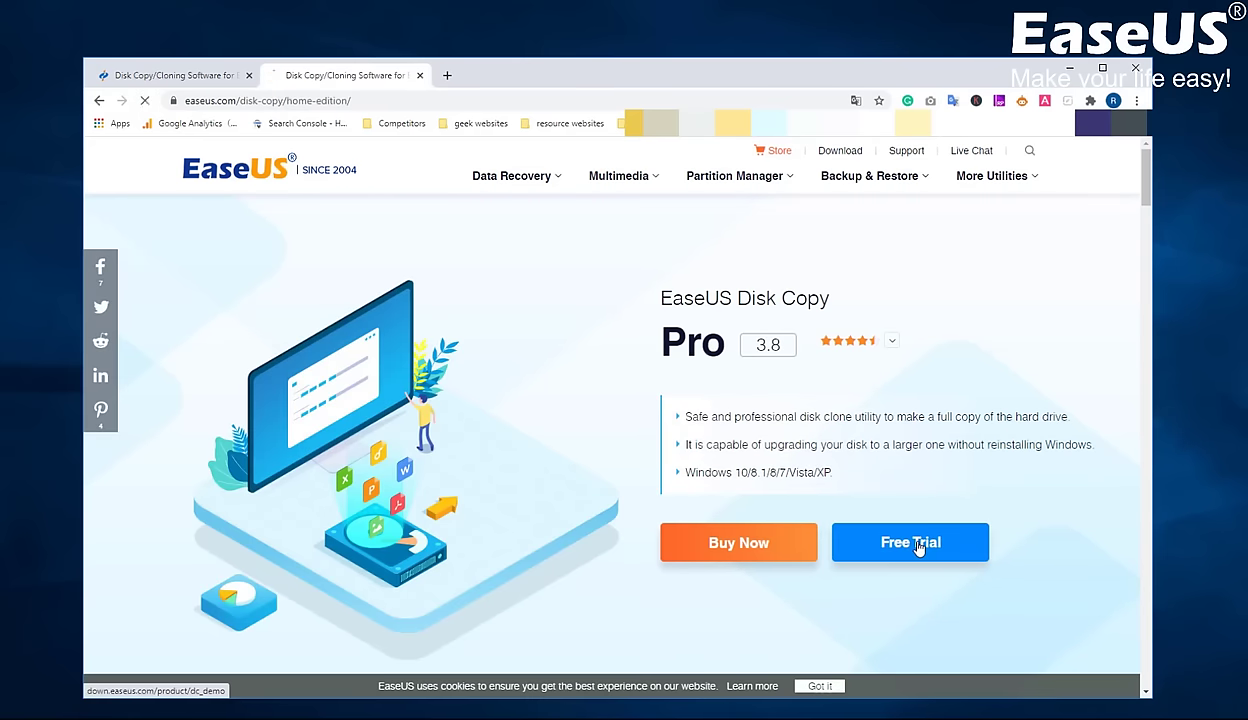
pyautogui.click(909, 542)
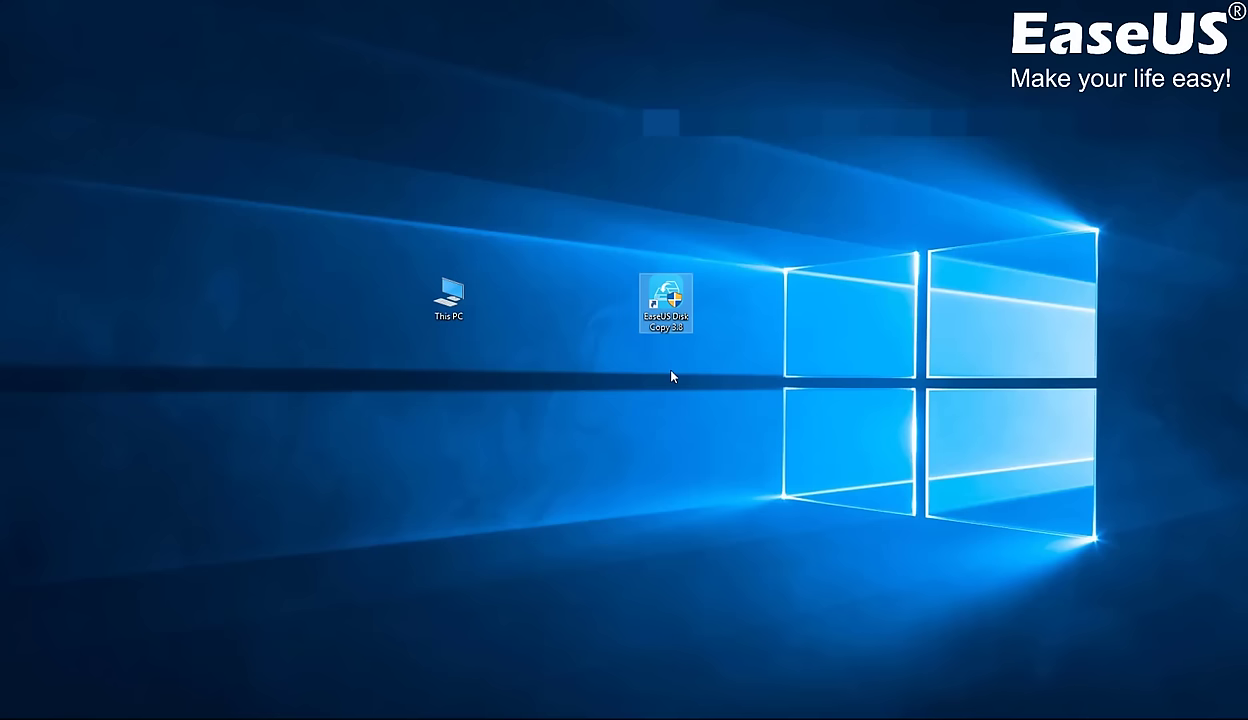
# Launch EaseUS Disk Copy and activate the Pro license with the license code
pyautogui.doubleClick(666, 300)
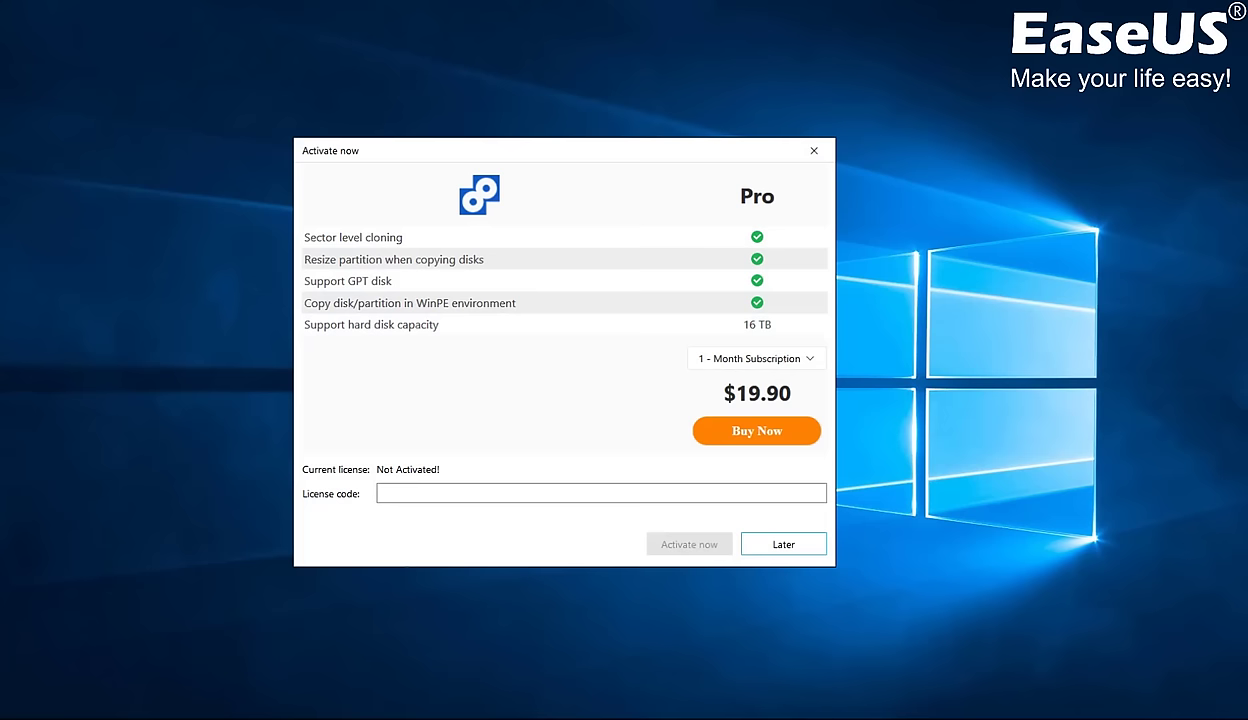
pyautogui.click(601, 492)
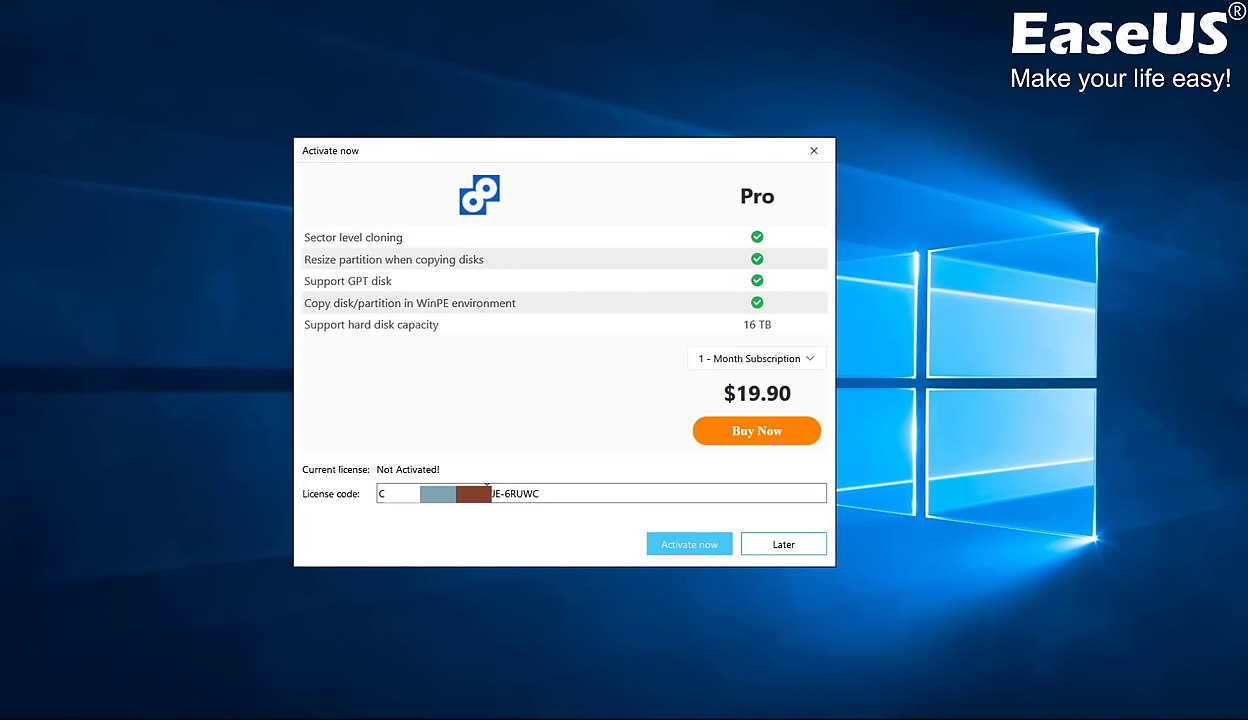
pyautogui.click(689, 543)
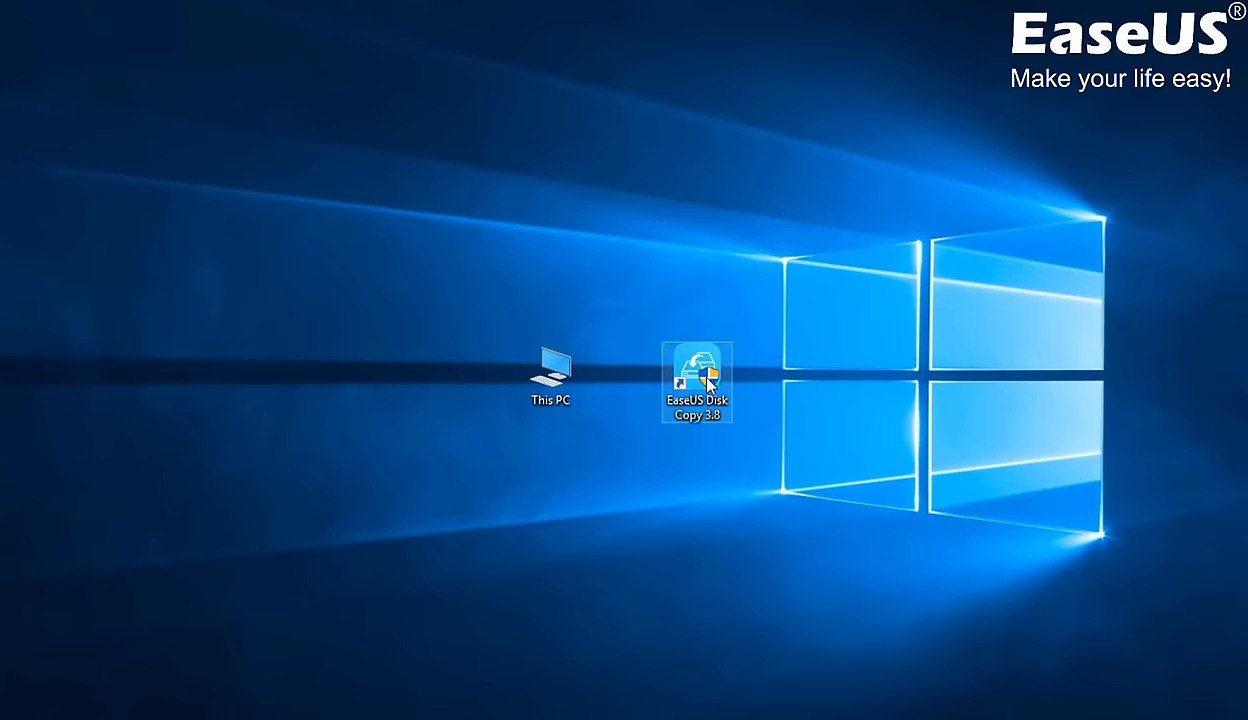
# Launch EaseUS Disk Copy and choose the 931.51 GB Disk 1 as the source
pyautogui.doubleClick(697, 378)
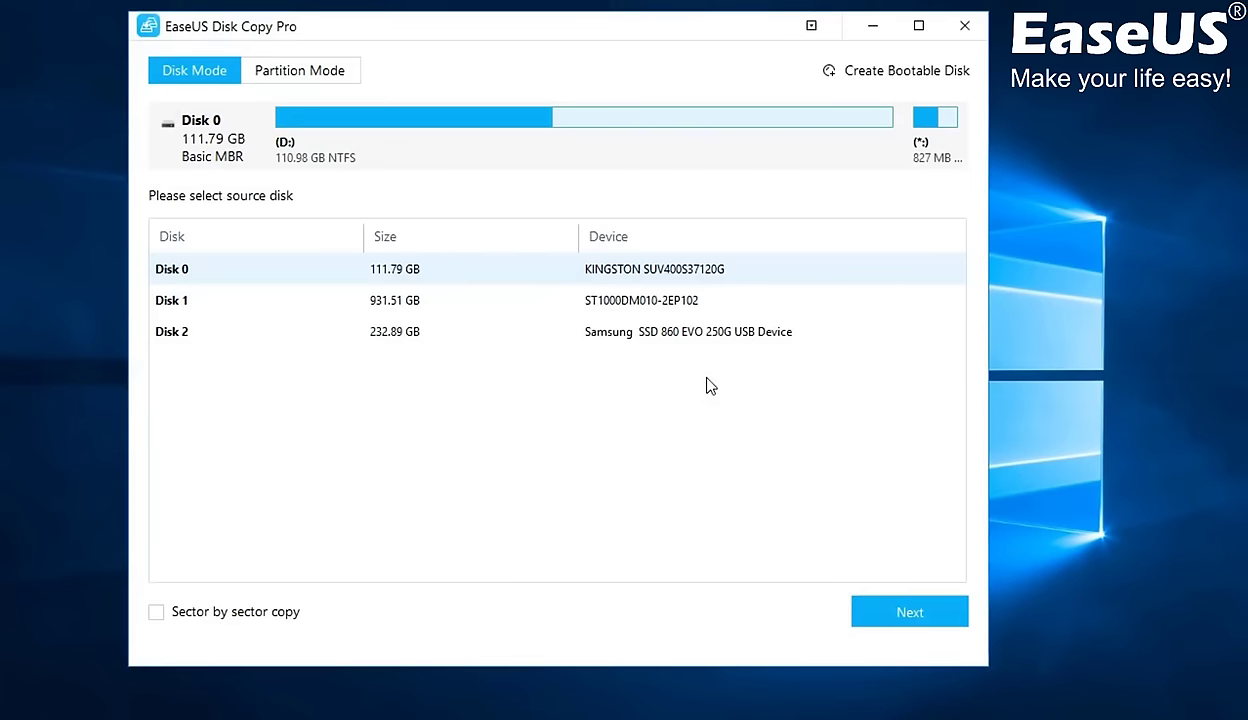
pyautogui.moveTo(572, 50)
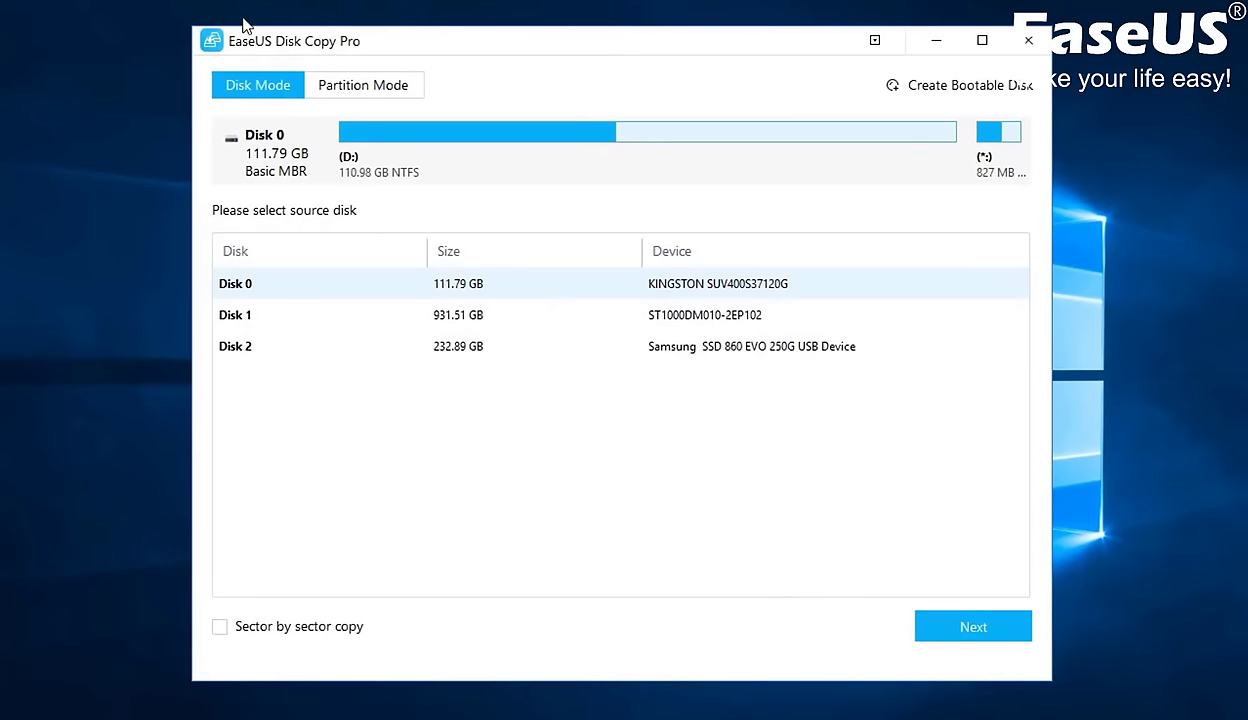
pyautogui.moveTo(248, 225)
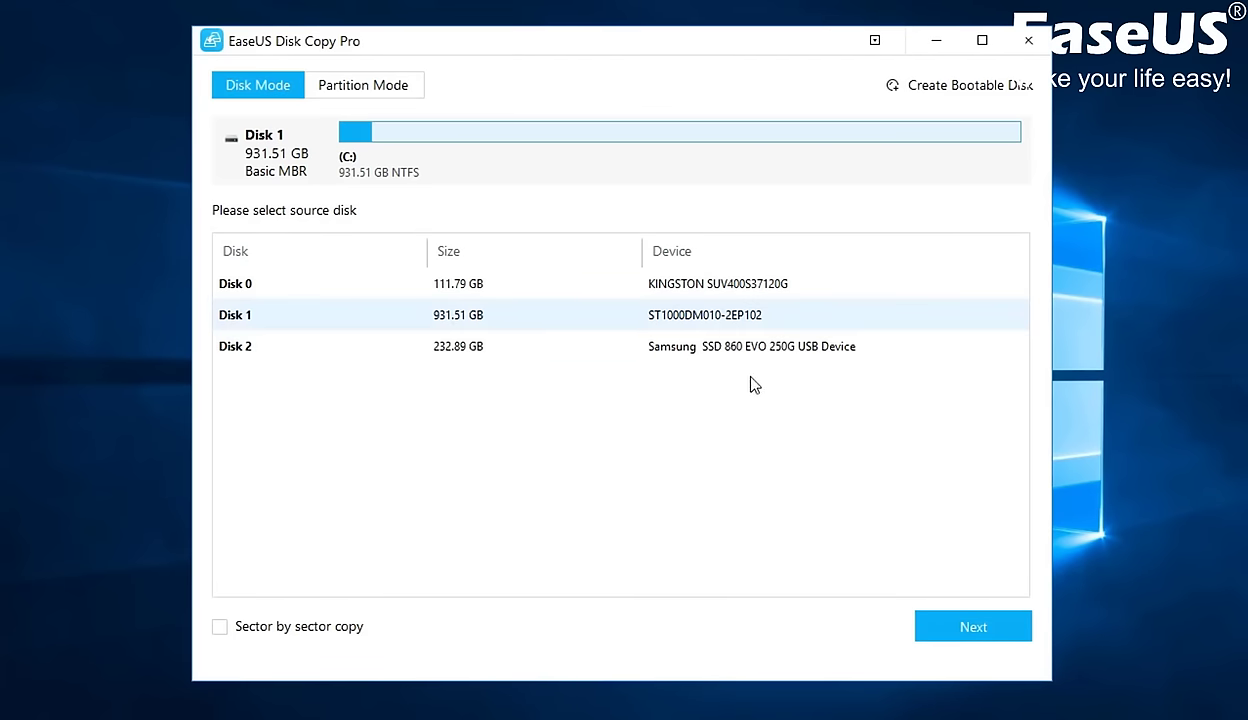
pyautogui.moveTo(794, 394)
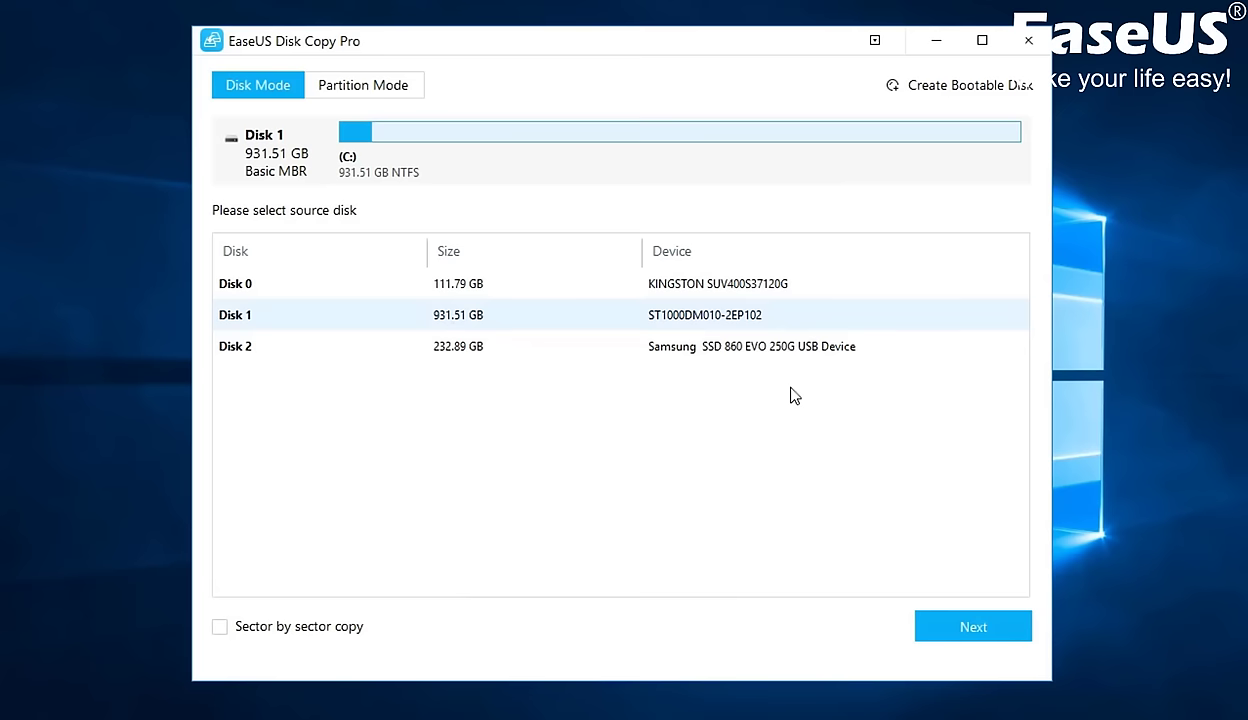
pyautogui.moveTo(744, 320)
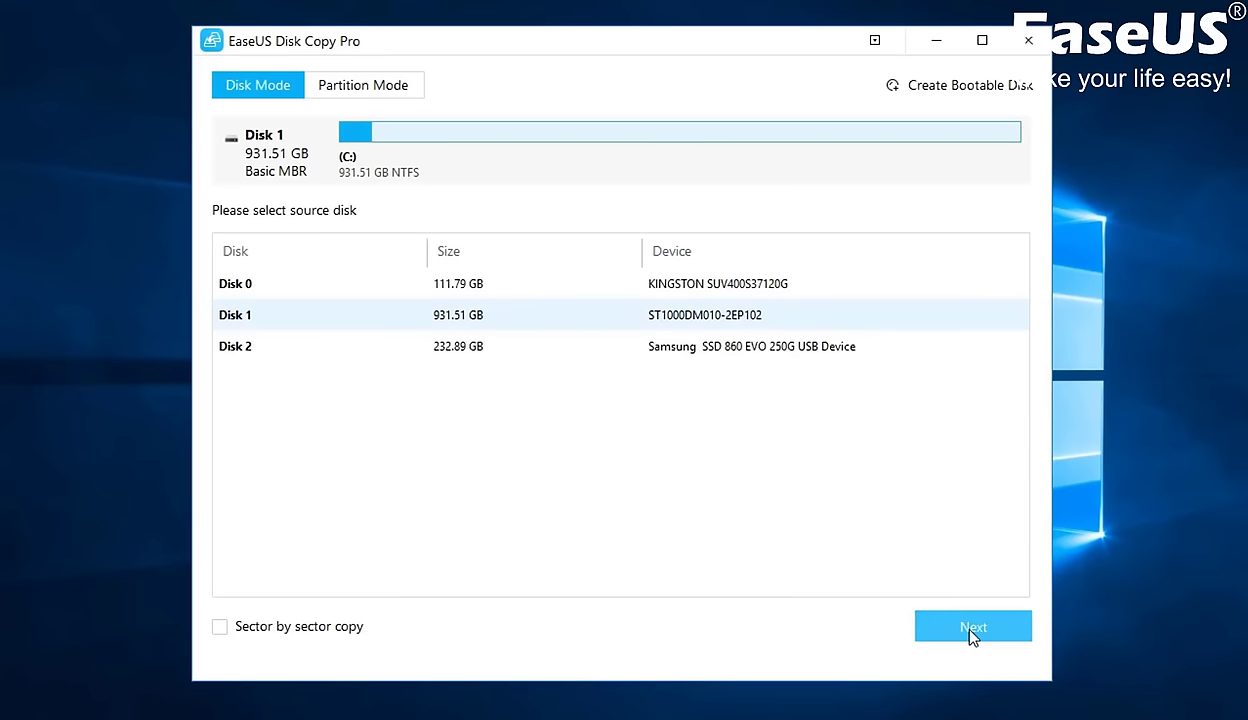
pyautogui.click(972, 626)
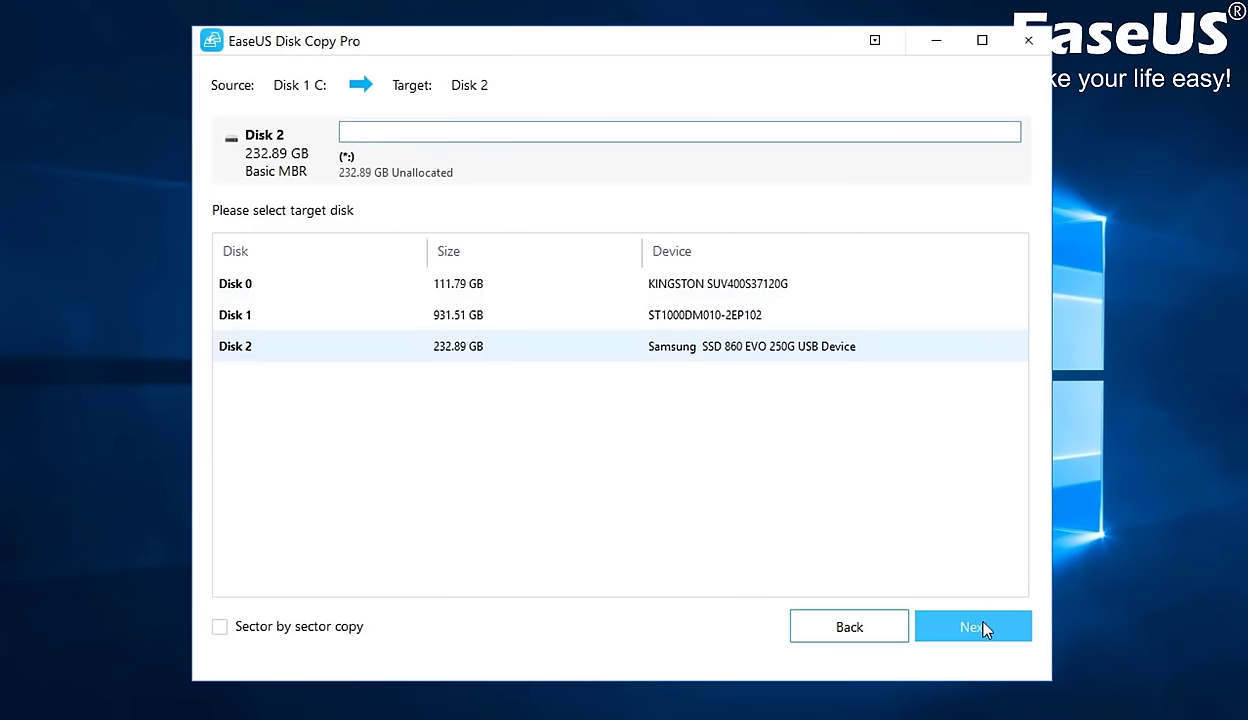
# Target Disk 2, choose Autofit layout with SSD optimization, and start cloning
pyautogui.click(970, 626)
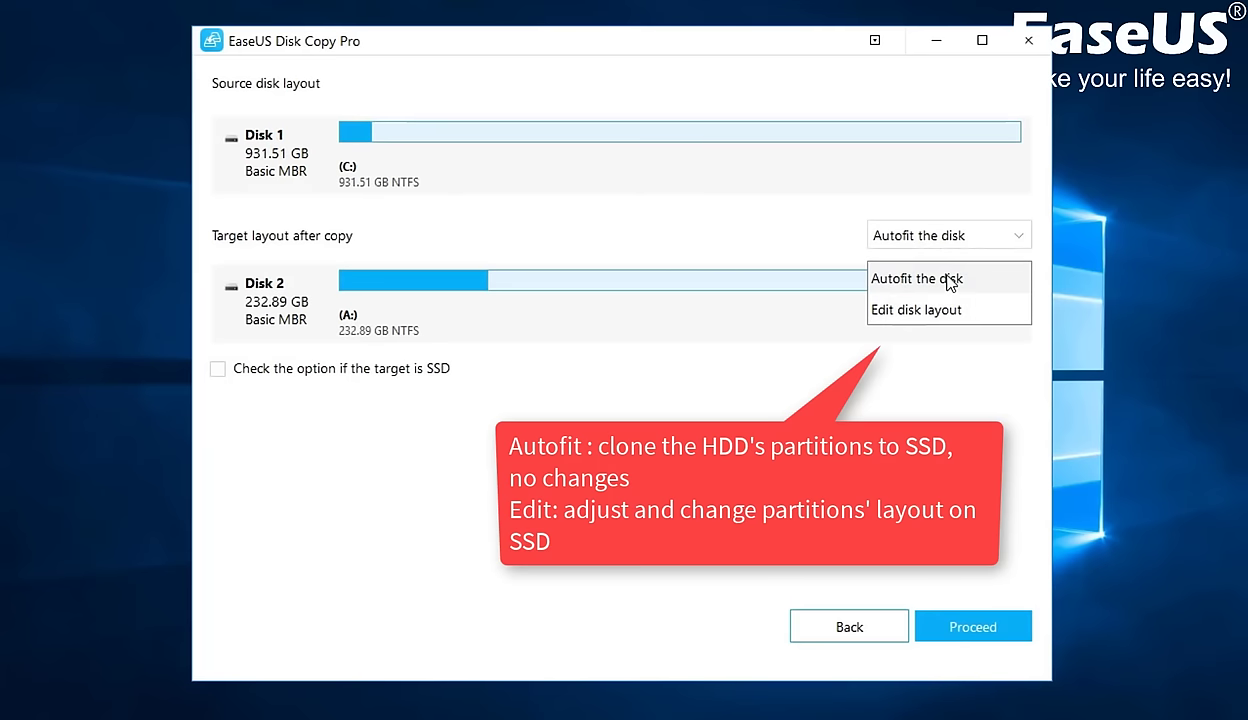
pyautogui.click(914, 278)
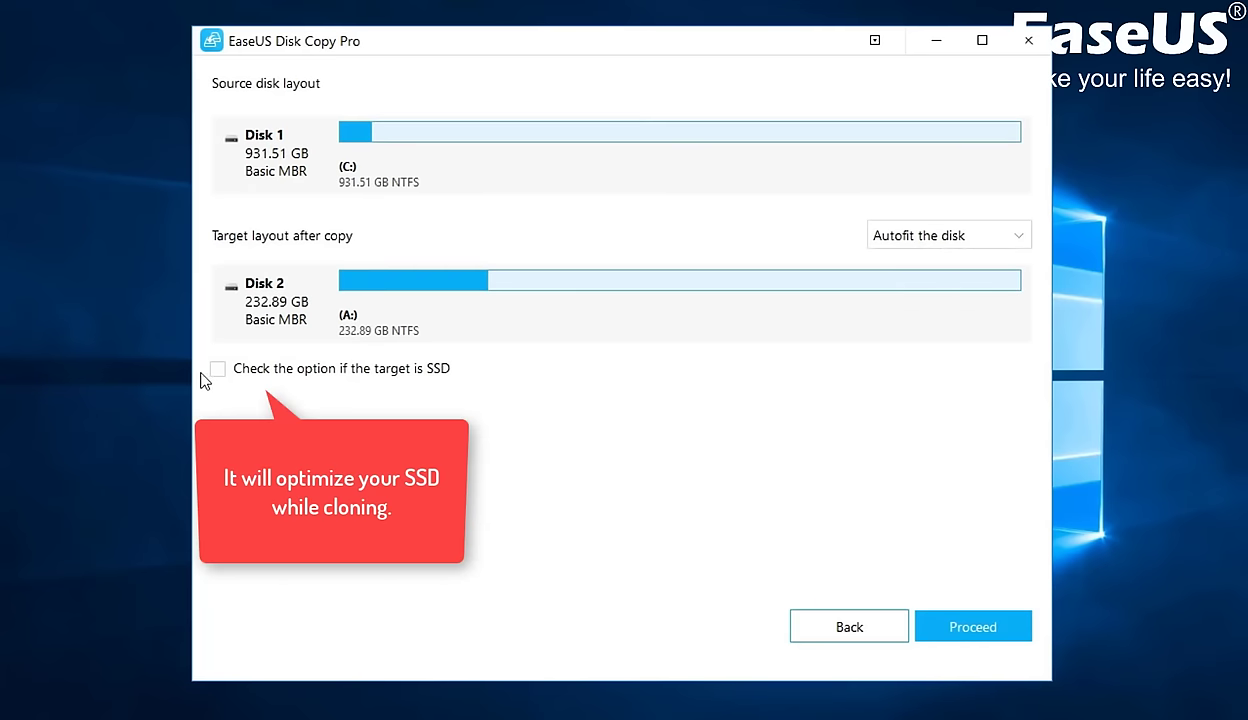
pyautogui.moveTo(257, 398)
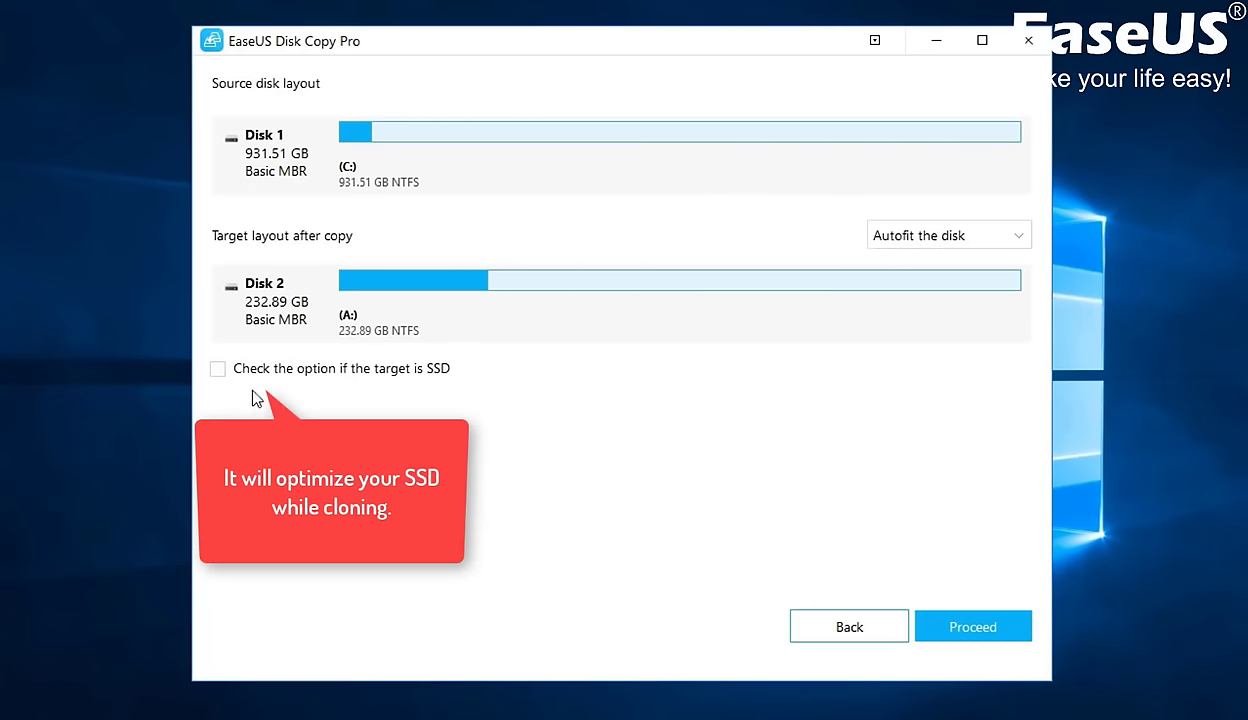
pyautogui.click(217, 368)
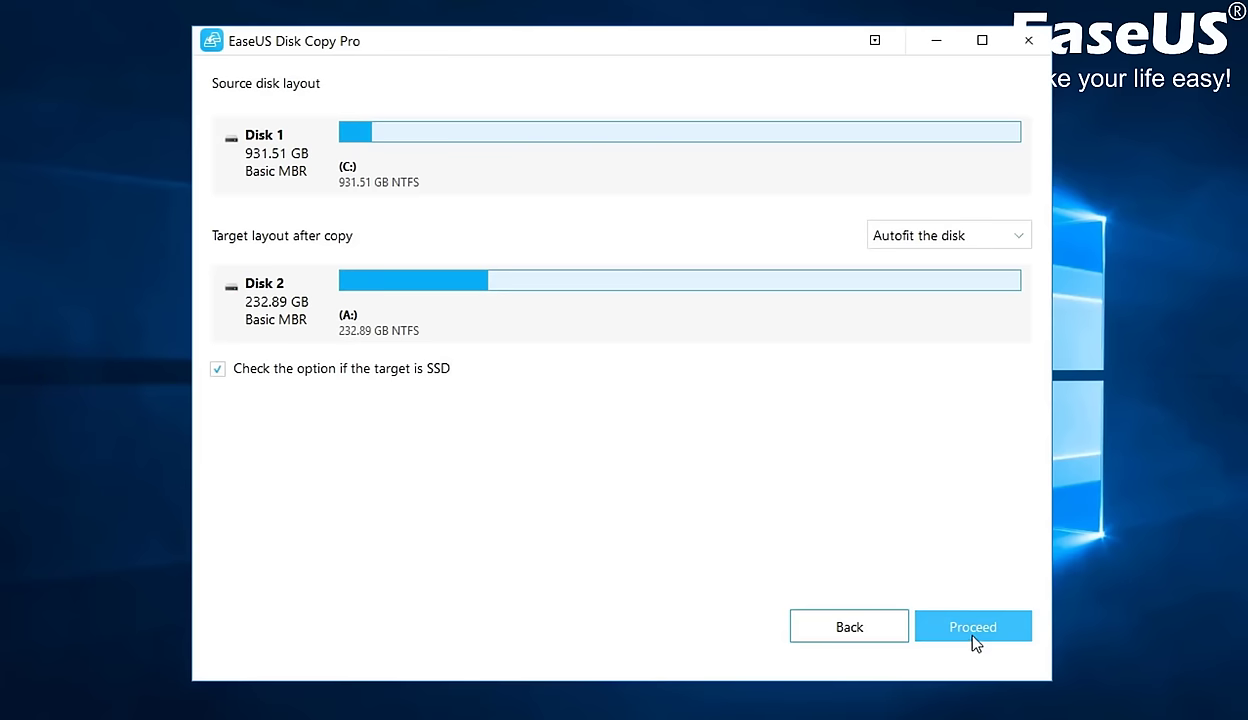
pyautogui.click(971, 626)
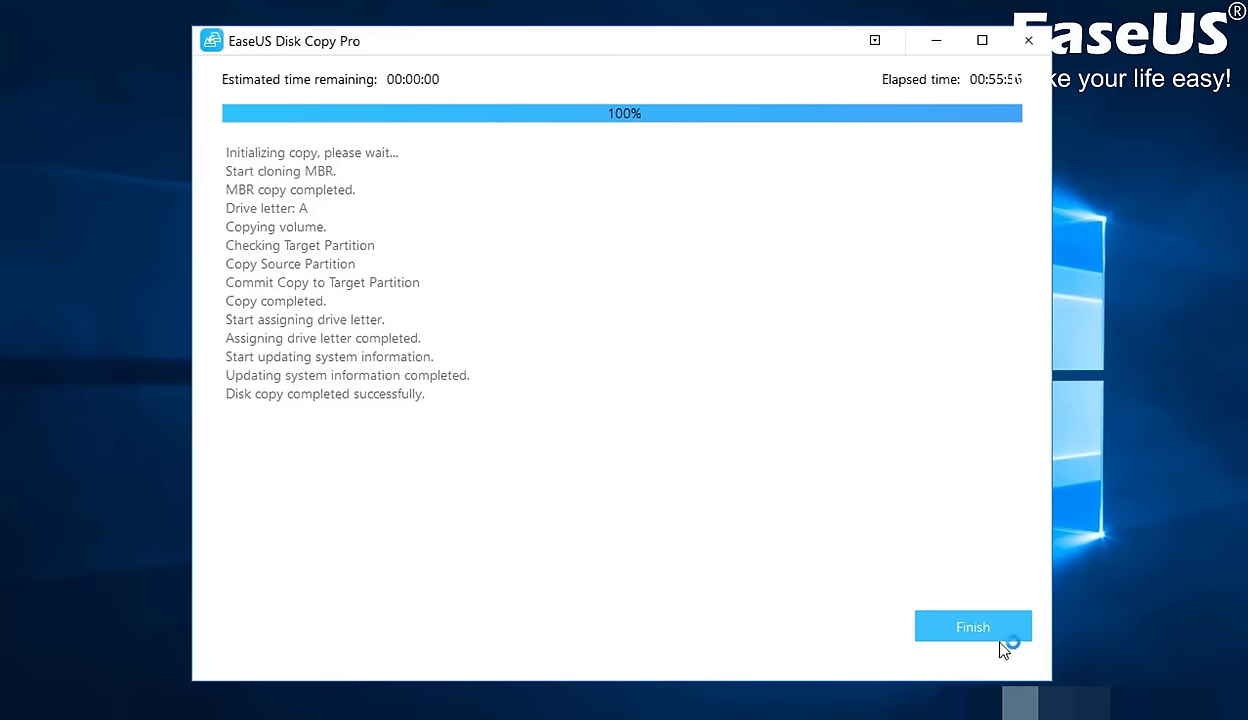
# Finish the completed disk copy and return to the Home screen
pyautogui.click(972, 626)
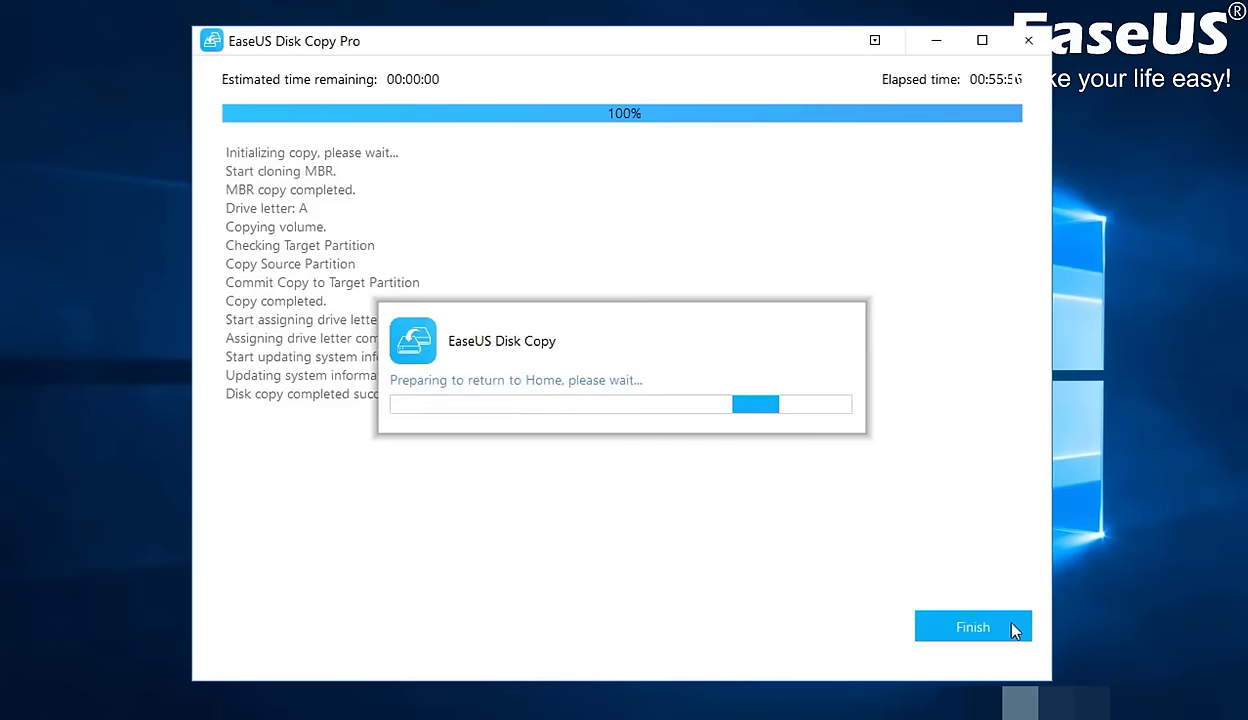
pyautogui.click(972, 627)
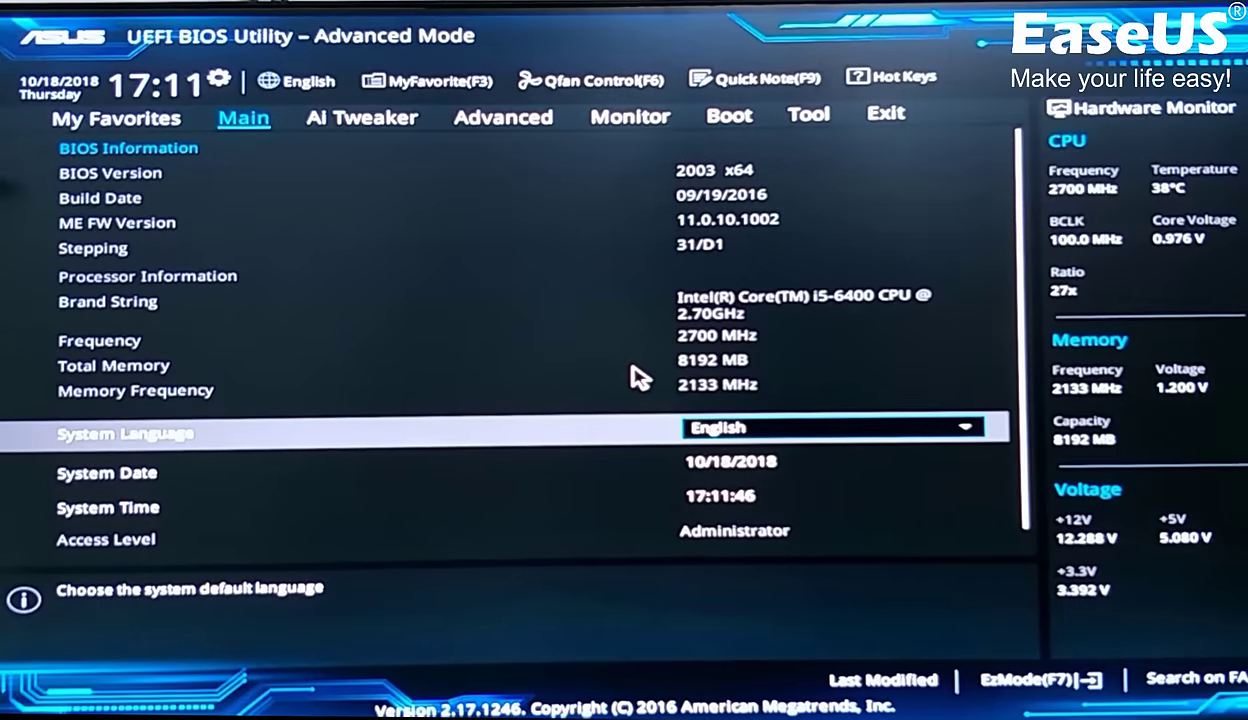
# View the BIOS Boot settings, then save changes and restart into Windows
pyautogui.scroll(-3)
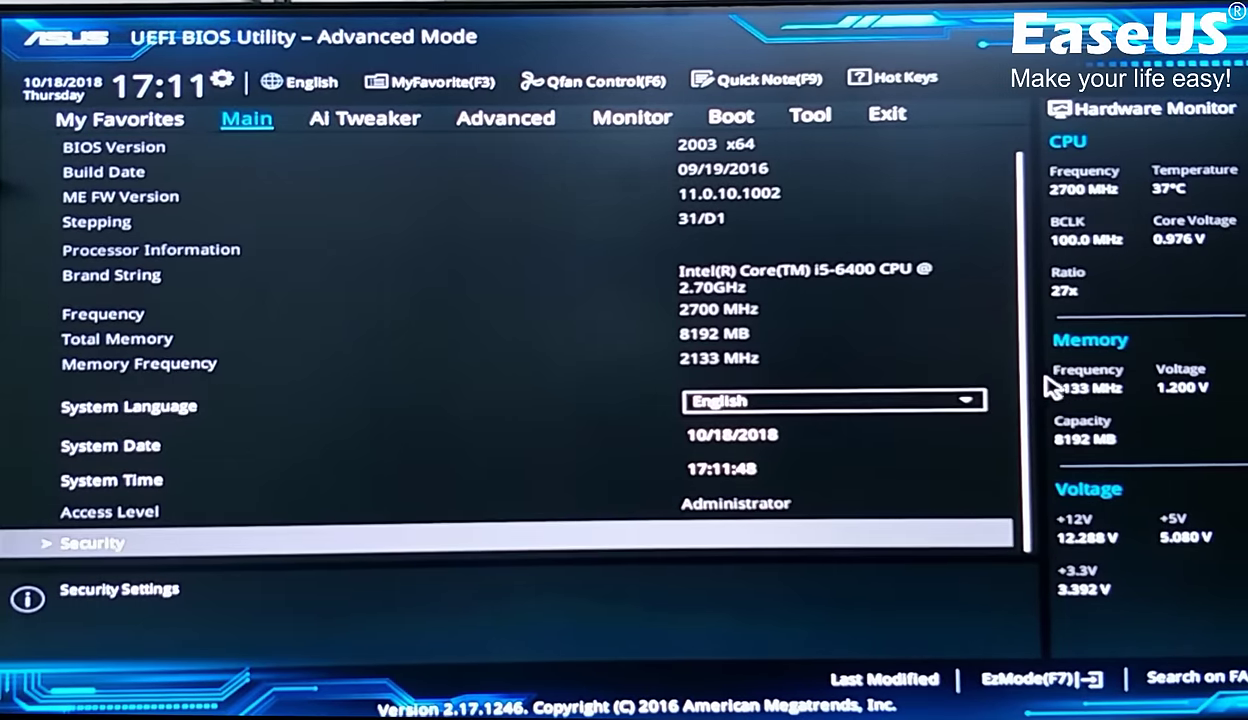
pyautogui.moveTo(705, 107)
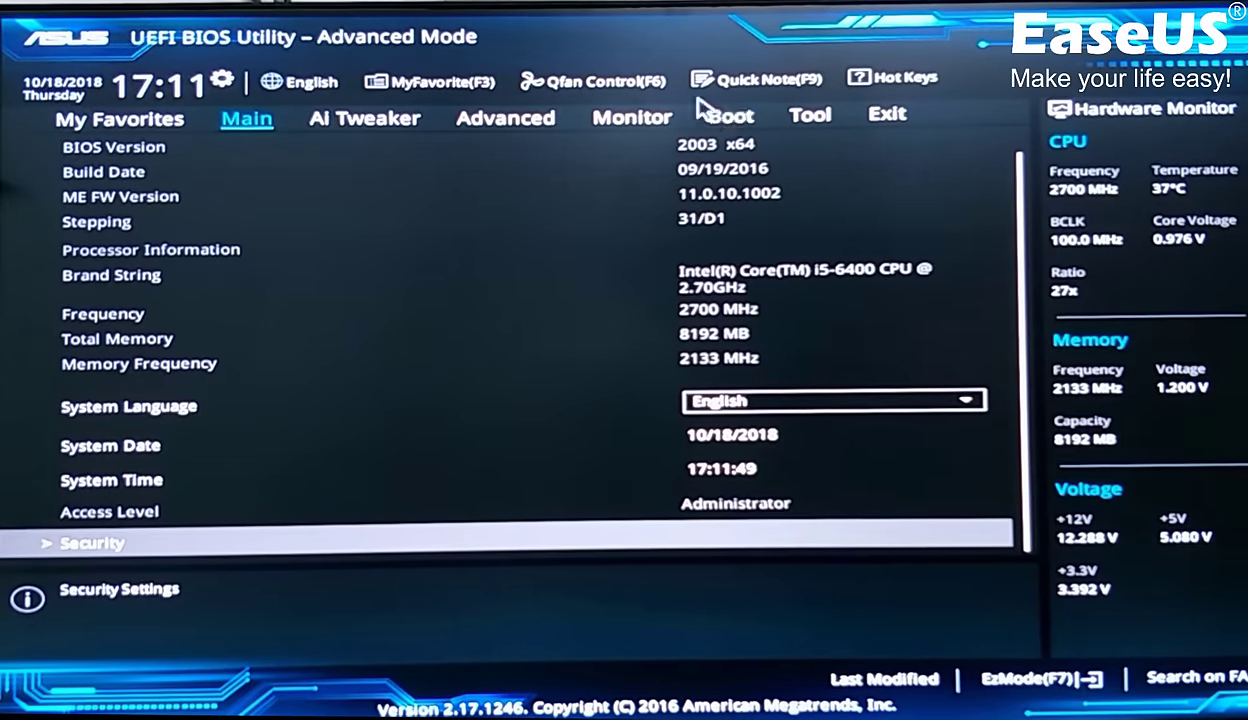
pyautogui.click(731, 115)
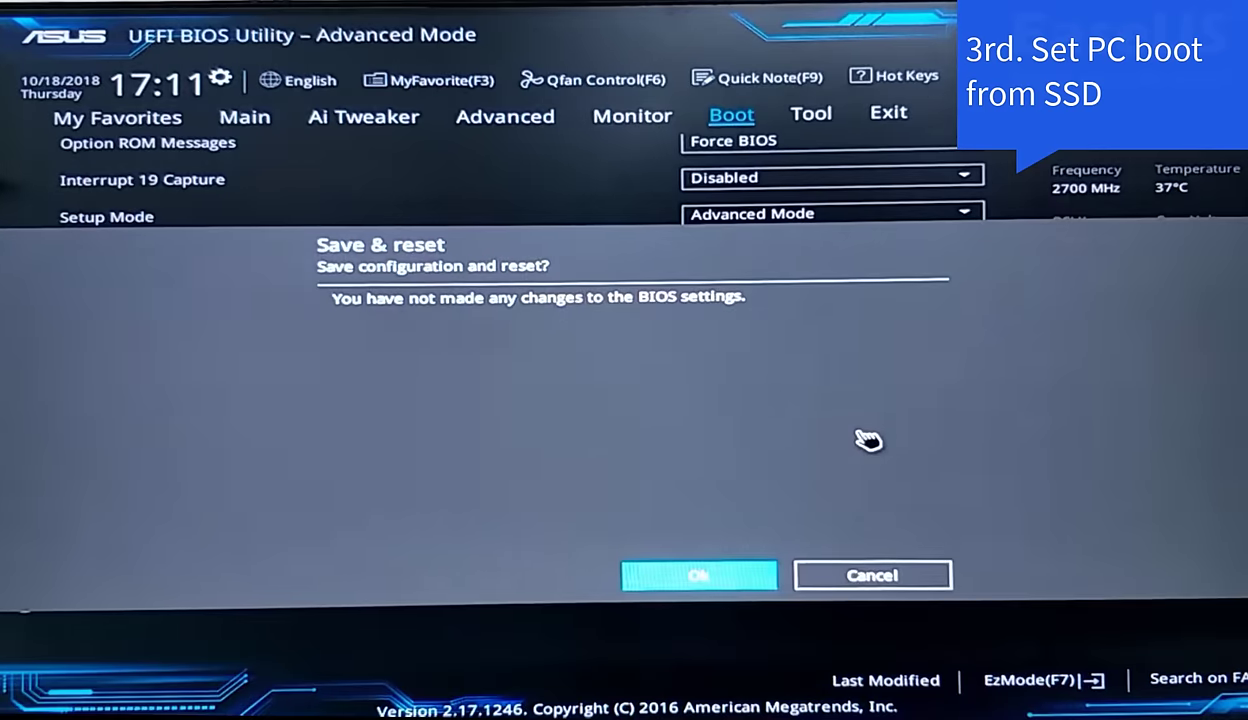
pyautogui.click(698, 575)
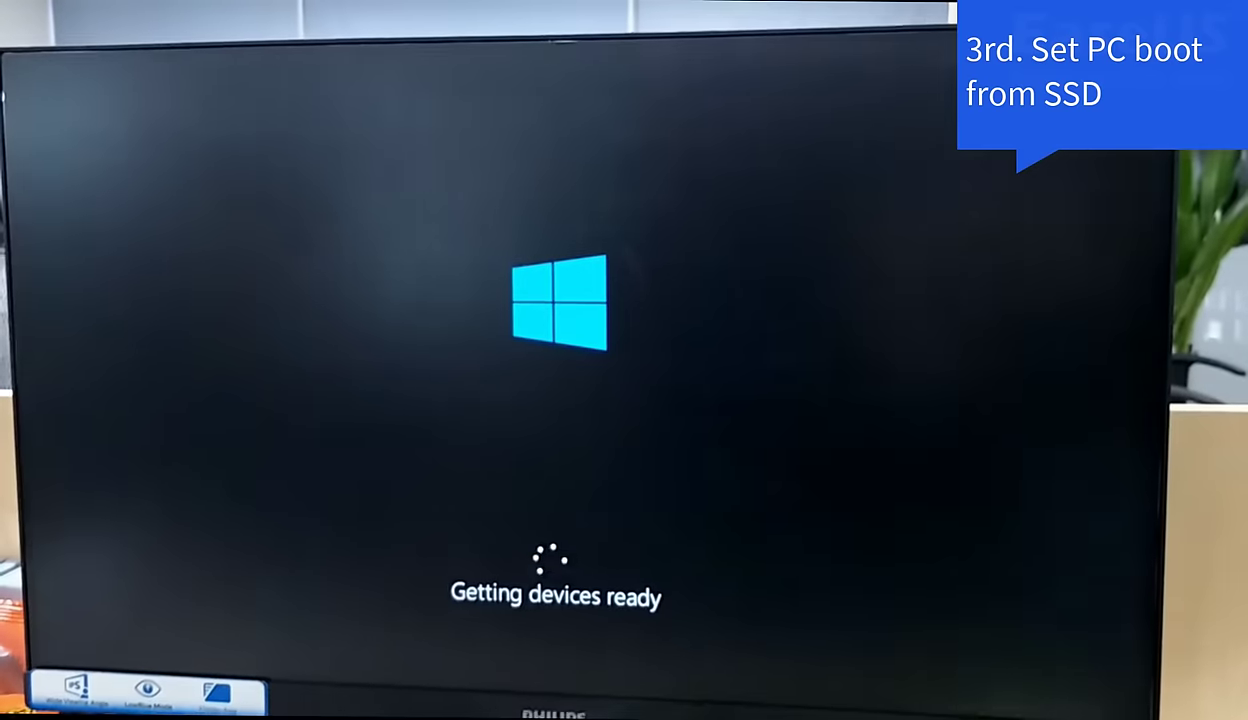